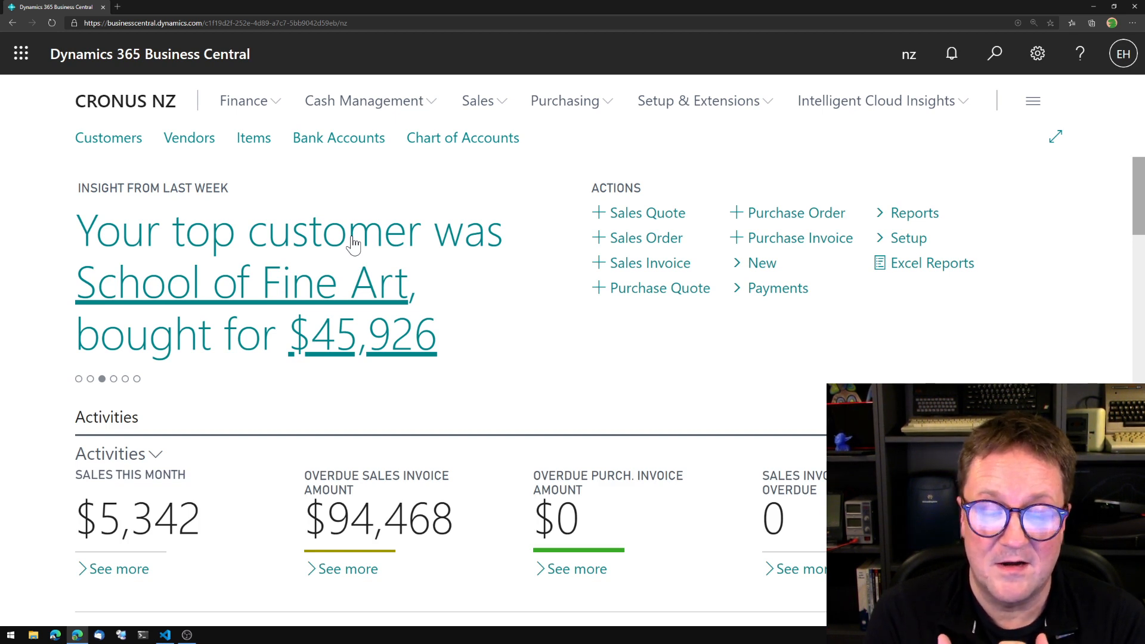
pyautogui.moveTo(191, 298)
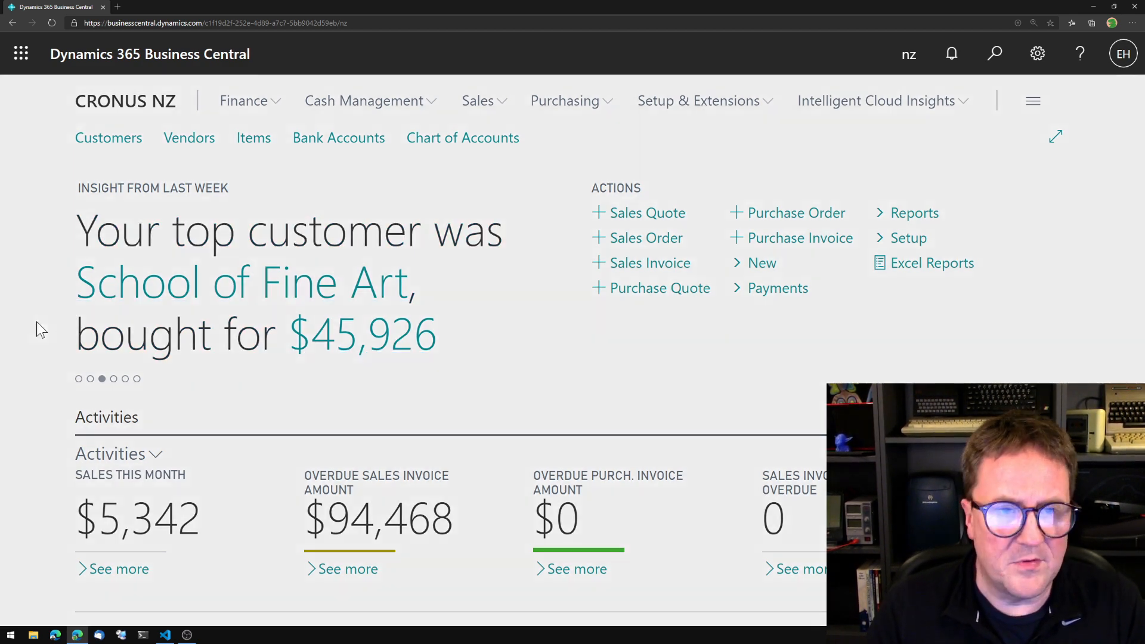
# Step: Search Tell Me for 'extension' and go to Extension Management's Installed Extensions list
pyautogui.click(994, 54)
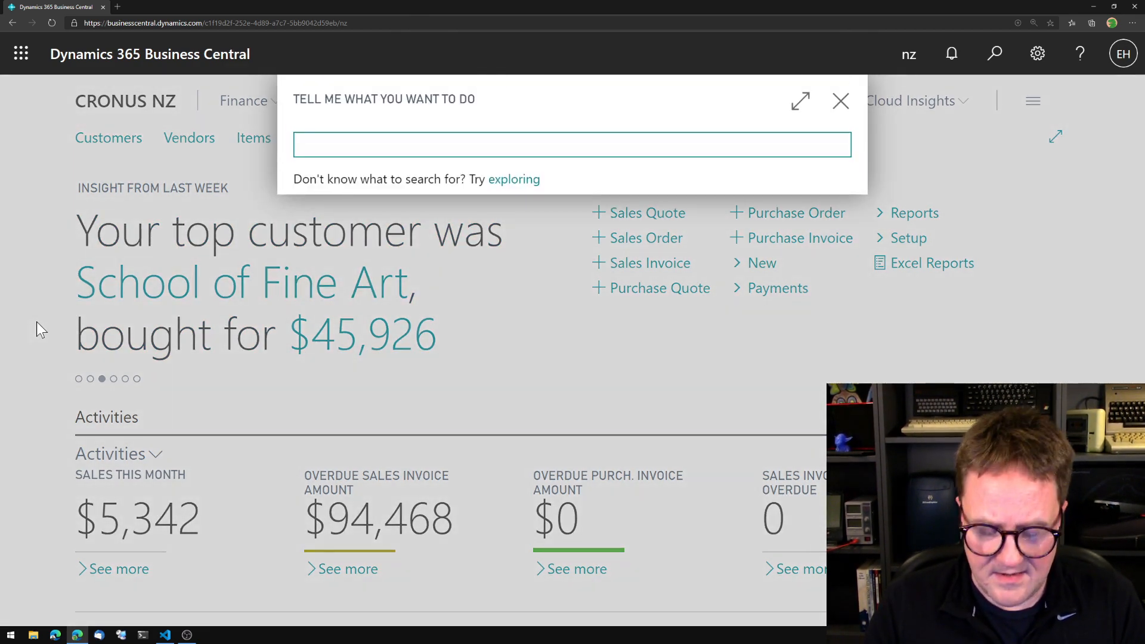
pyautogui.write('extension')
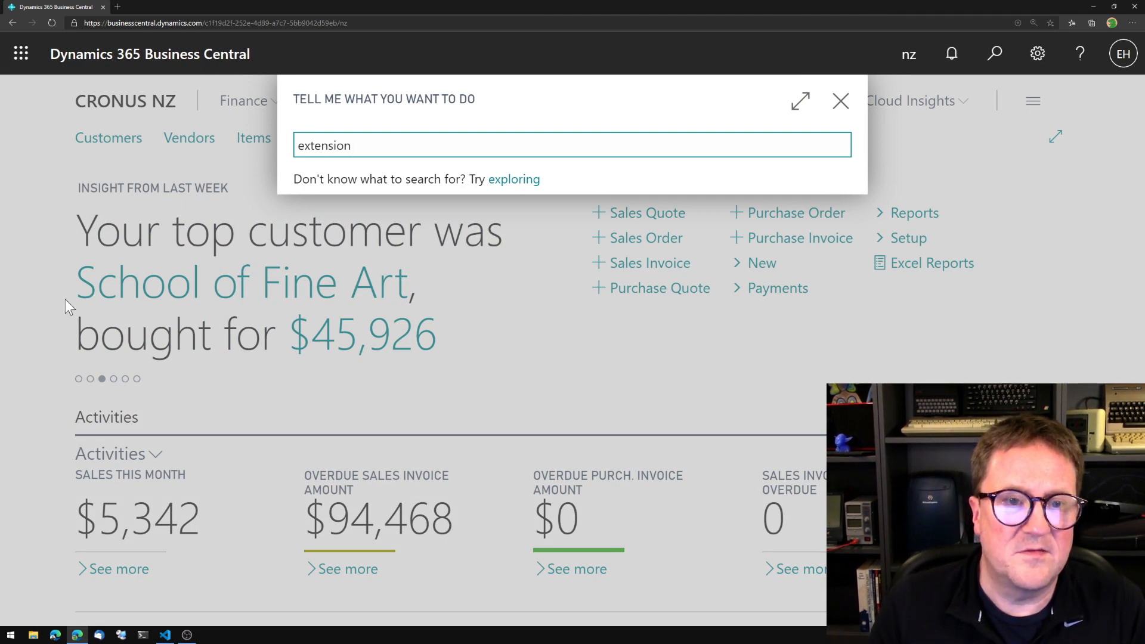
pyautogui.write('extension')
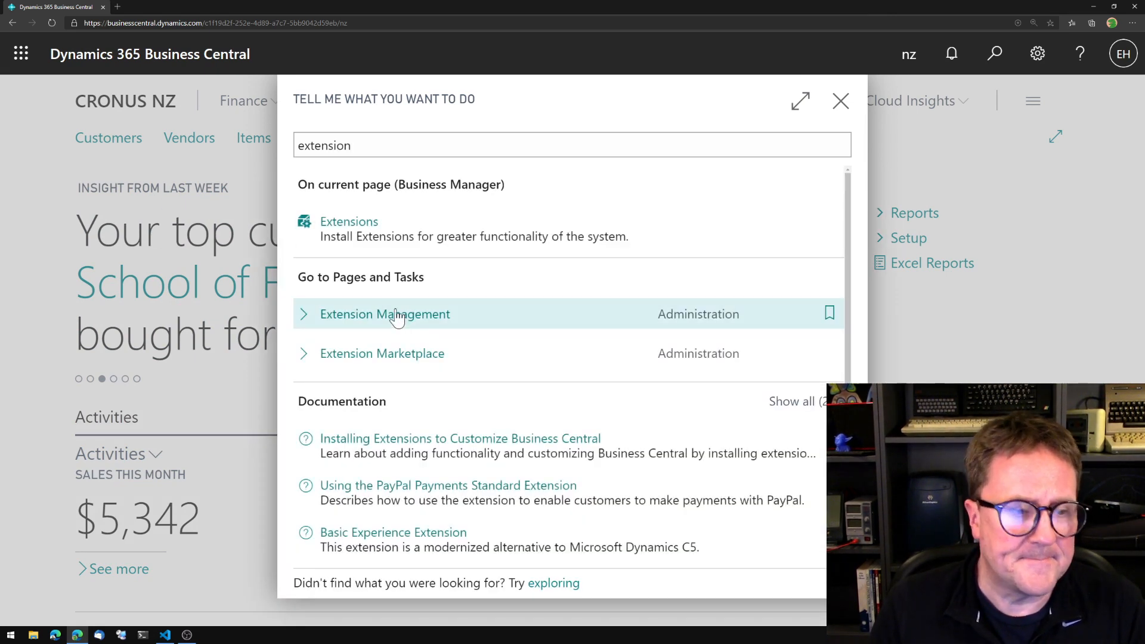
pyautogui.click(385, 314)
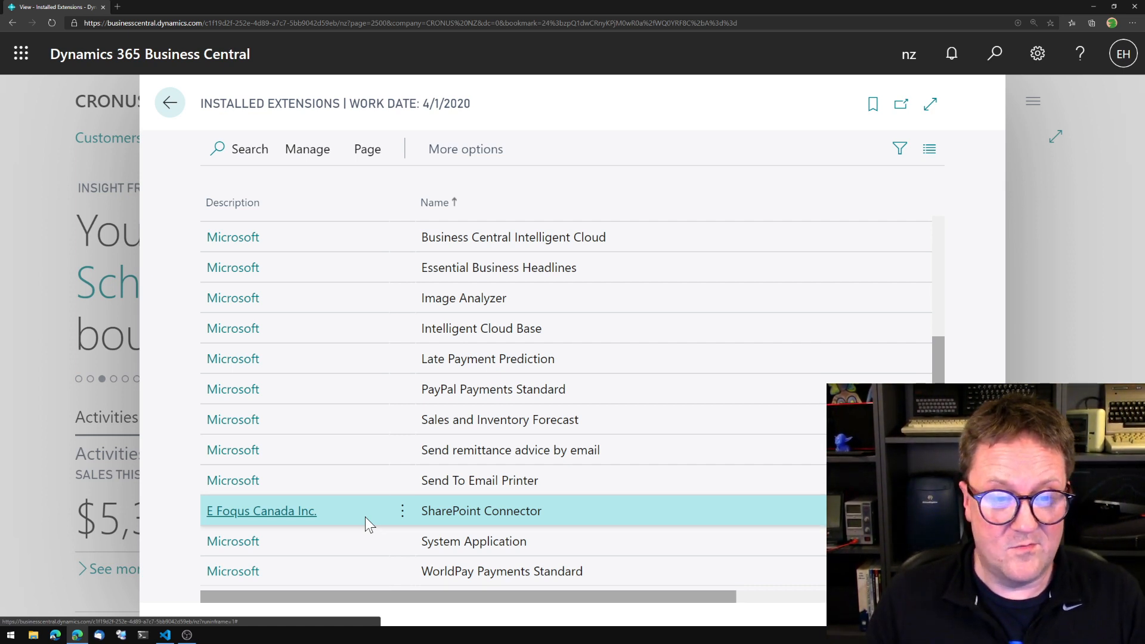
pyautogui.moveTo(530, 514)
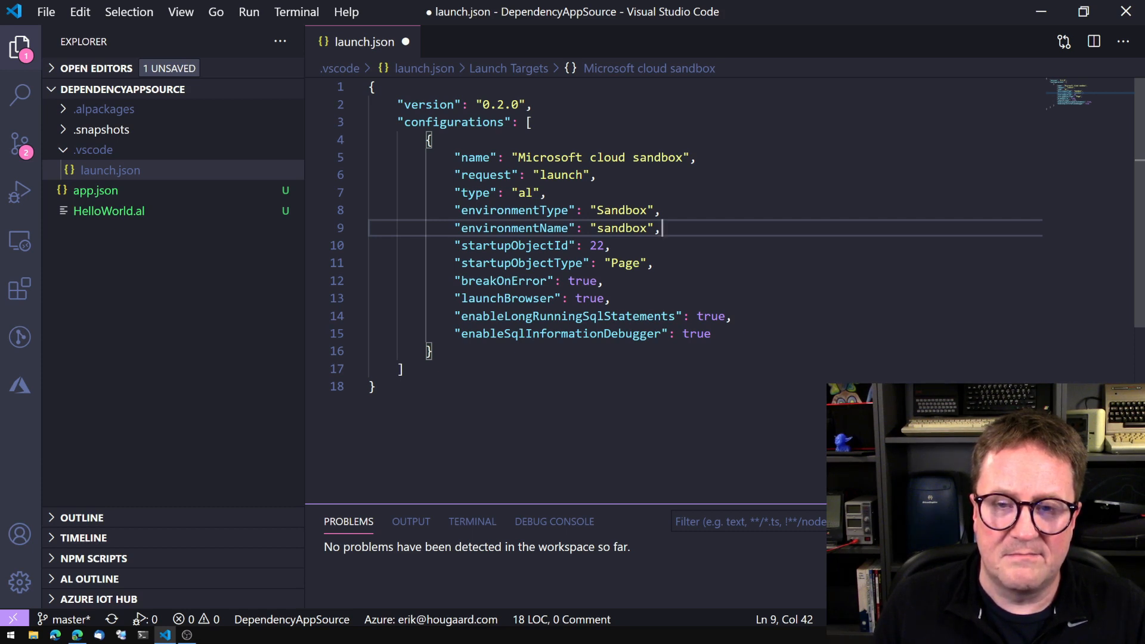
# Step: In launch.json, add the tenant GUID property and change environmentName from sandbox to nz
pyautogui.write('te')
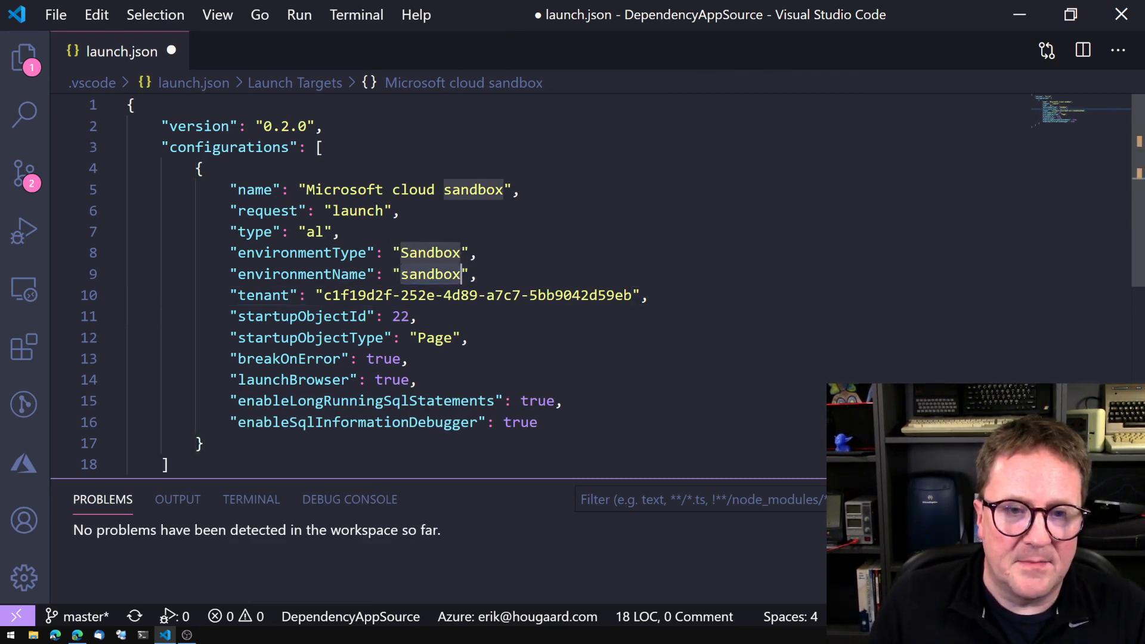
pyautogui.write('nz')
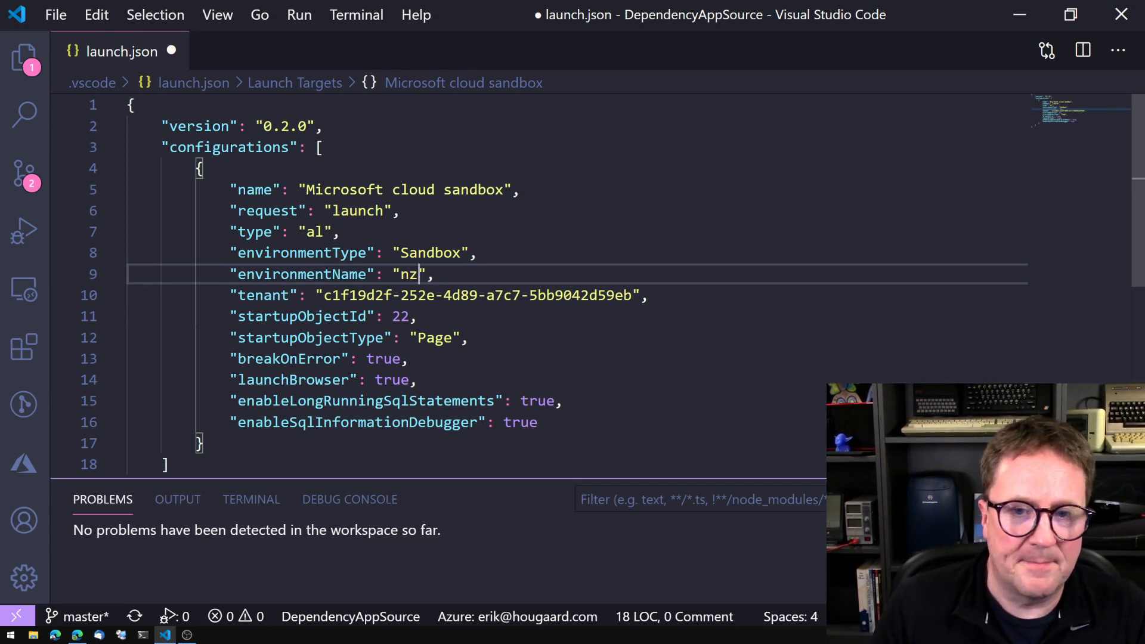
pyautogui.write('Sand')
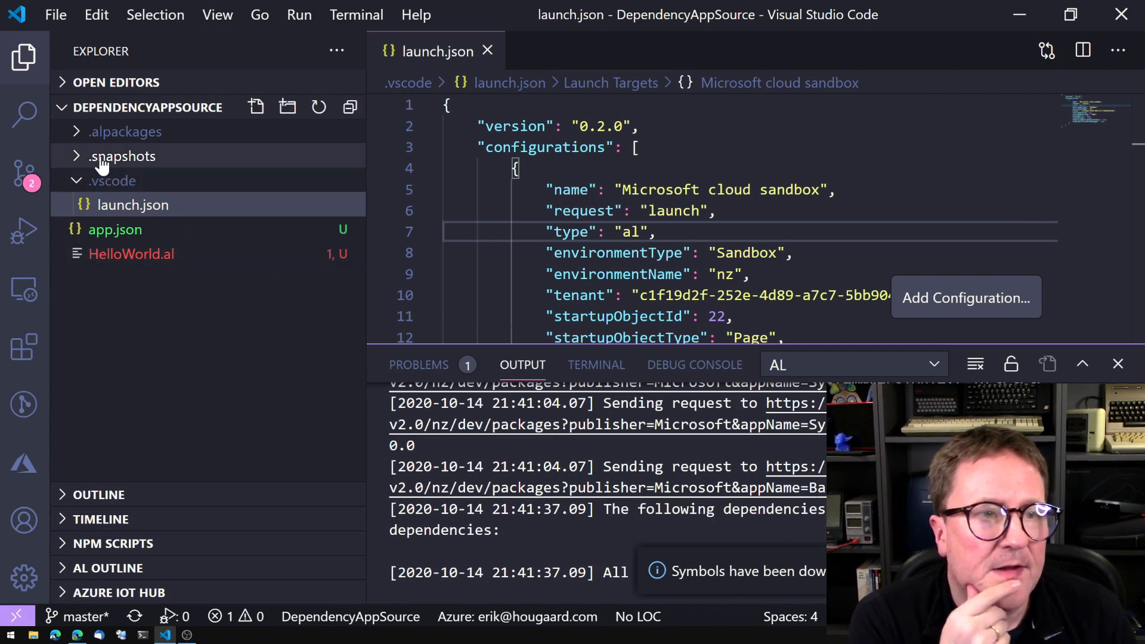
# Step: Expand the .alpackages folder to show the downloaded symbol packages
pyautogui.click(125, 131)
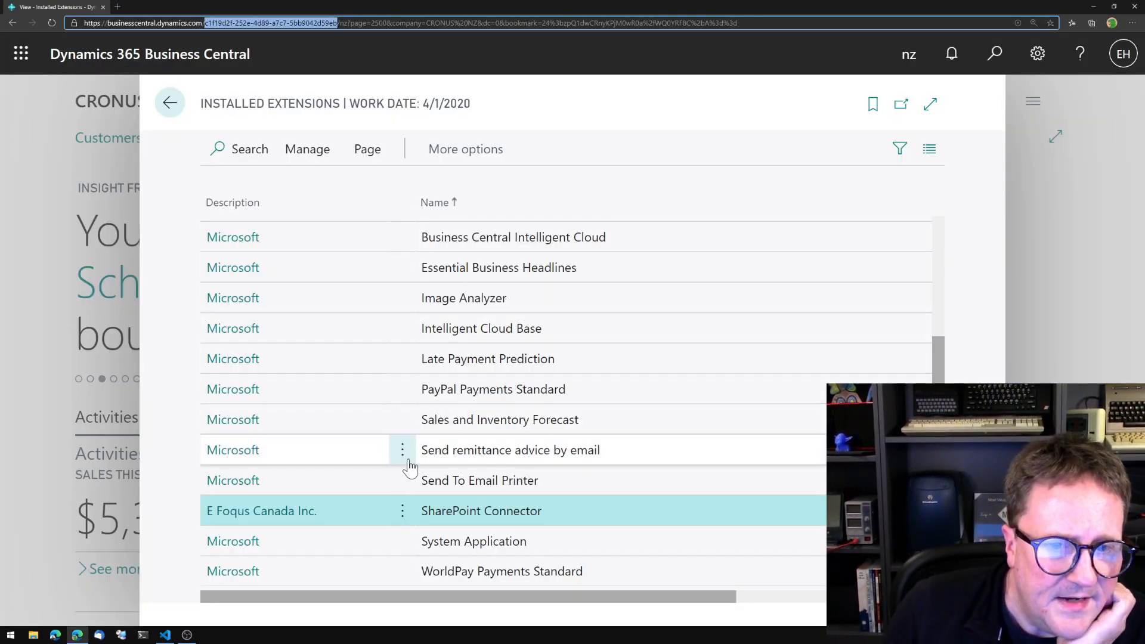
pyautogui.moveTo(403, 450)
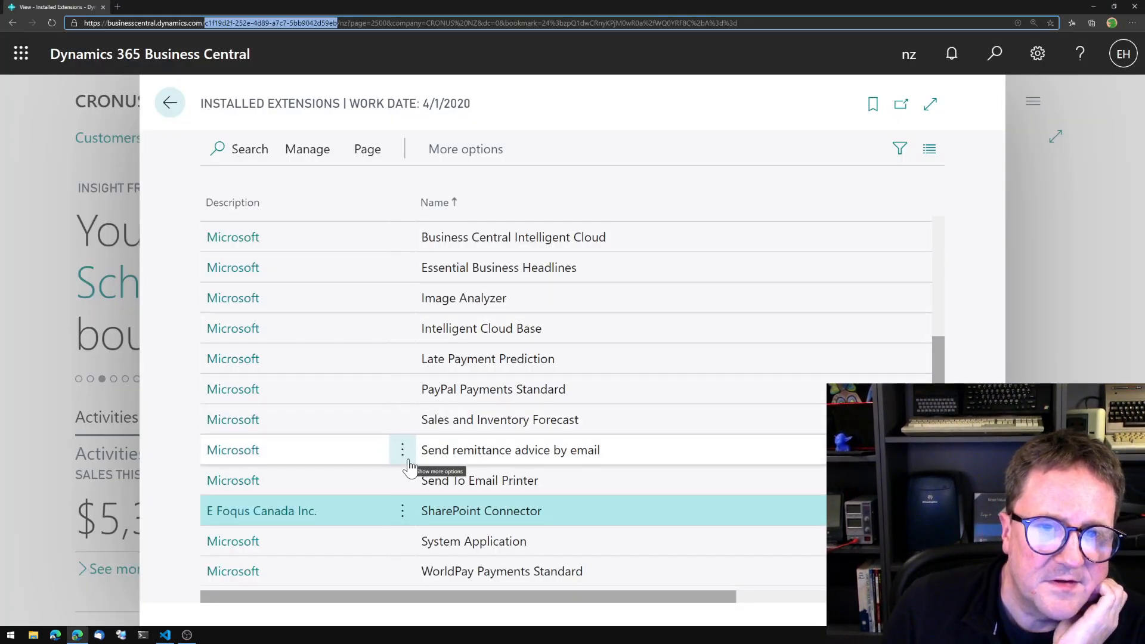
pyautogui.moveTo(449, 298)
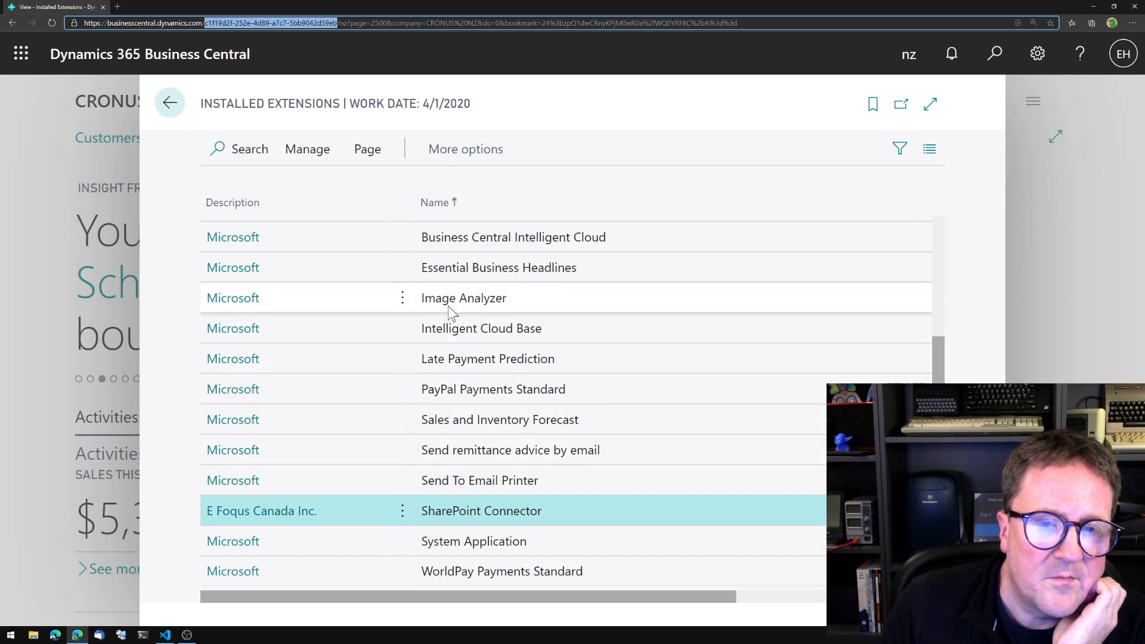
pyautogui.moveTo(431, 305)
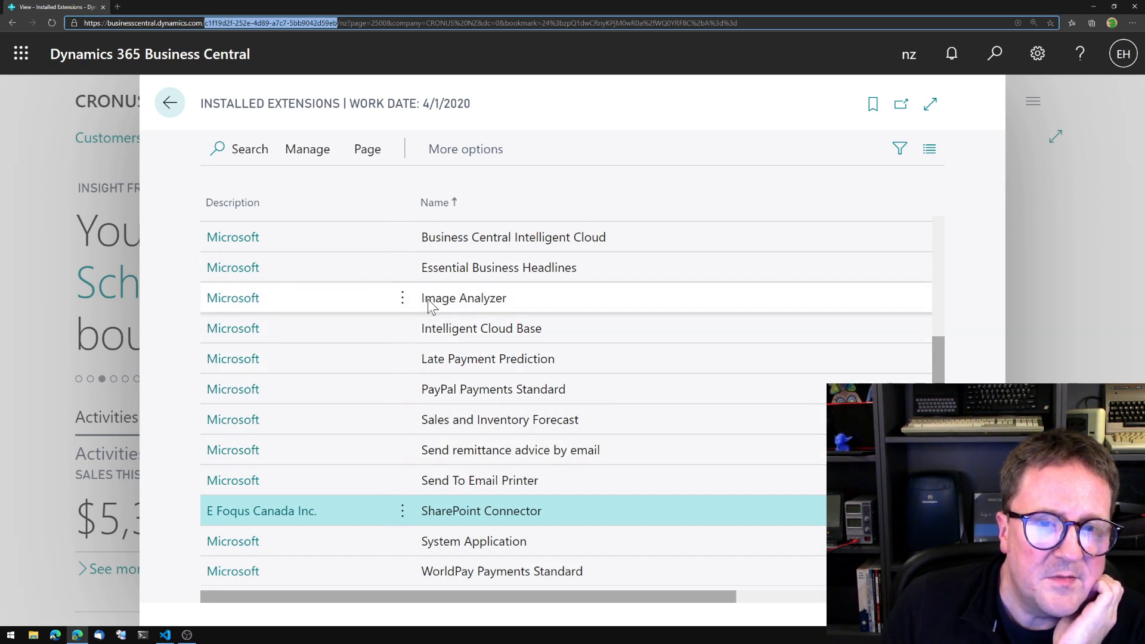
pyautogui.moveTo(292, 299)
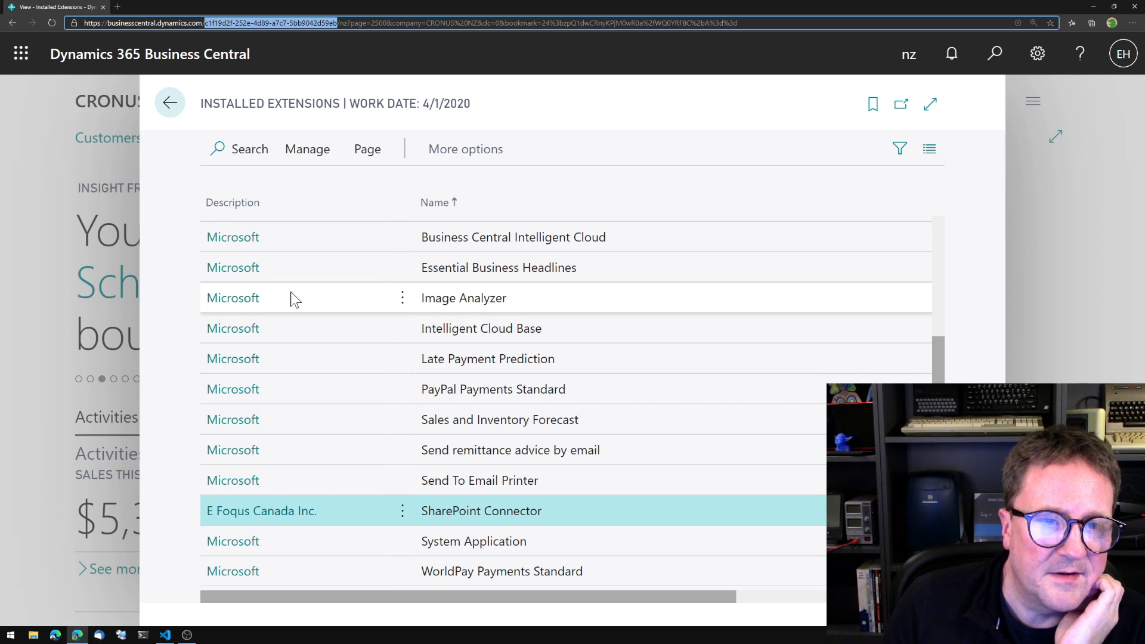
pyautogui.moveTo(404, 525)
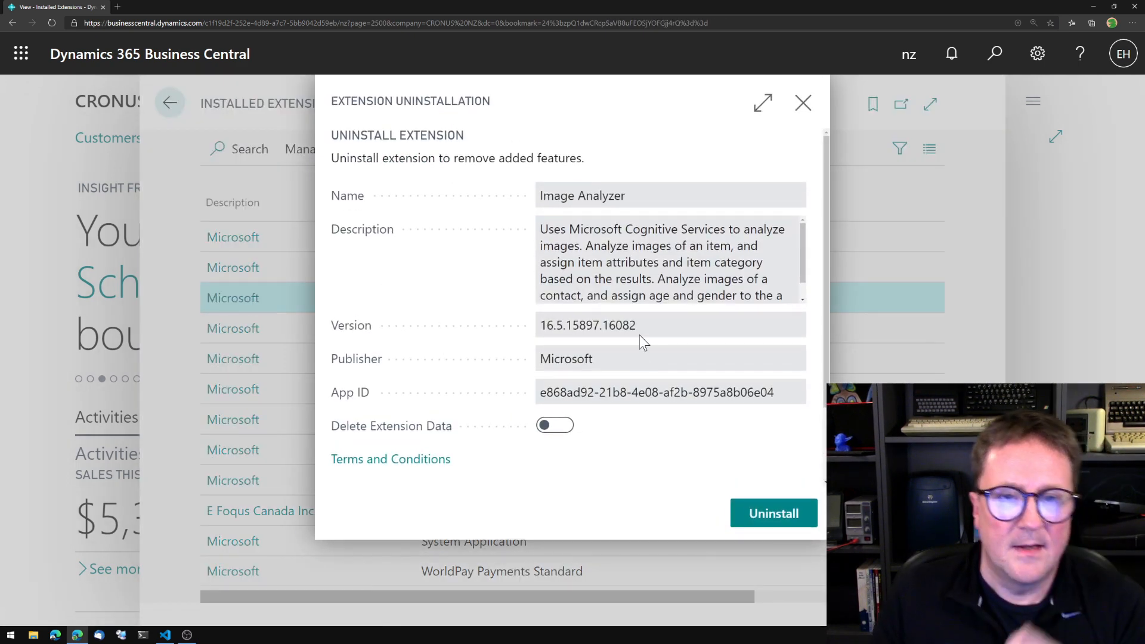
# Step: Select the Image Analyzer version number on its extension details page
pyautogui.doubleClick(595, 196)
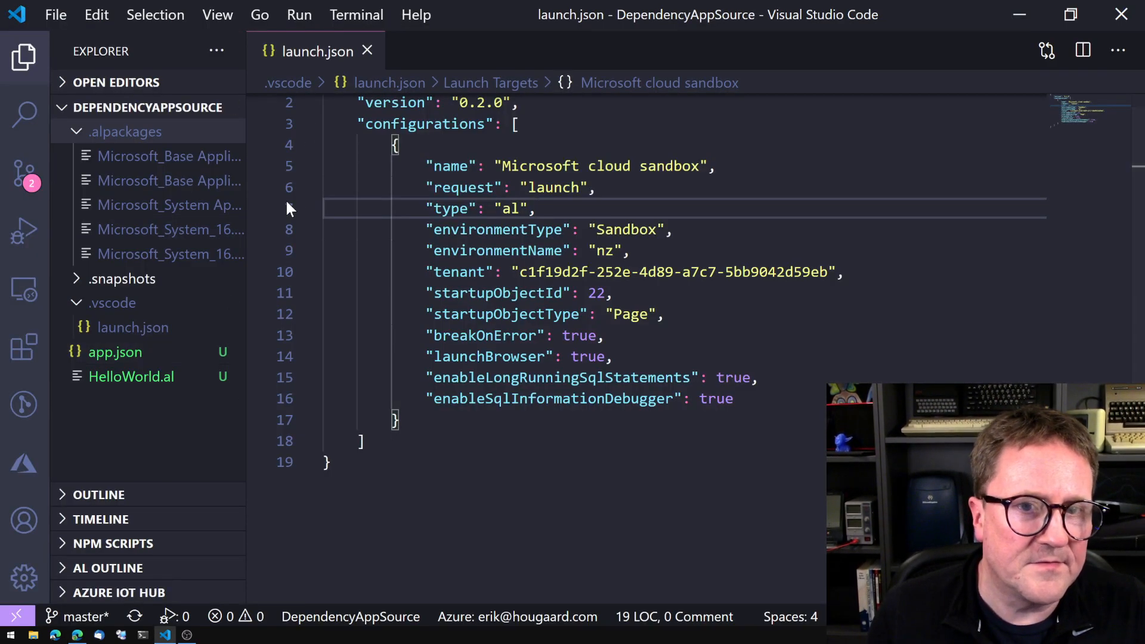
# Step: Add an Image Analyzer dependency with id, version 16.5.0.0 and publisher Microsoft to app.json
pyautogui.click(114, 352)
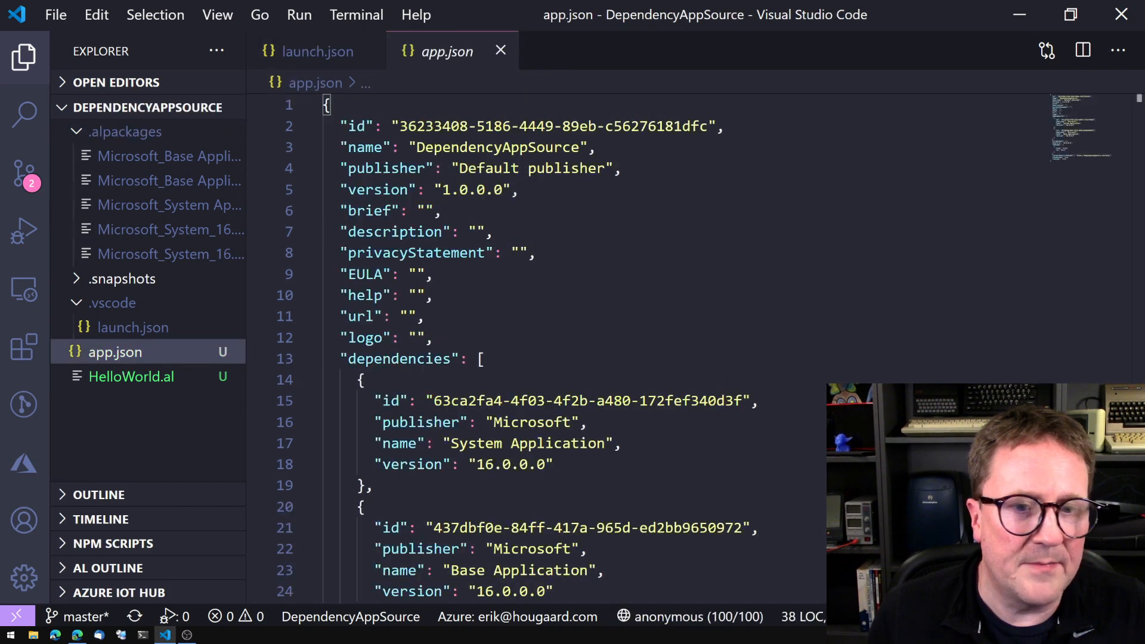
pyautogui.scroll(-3)
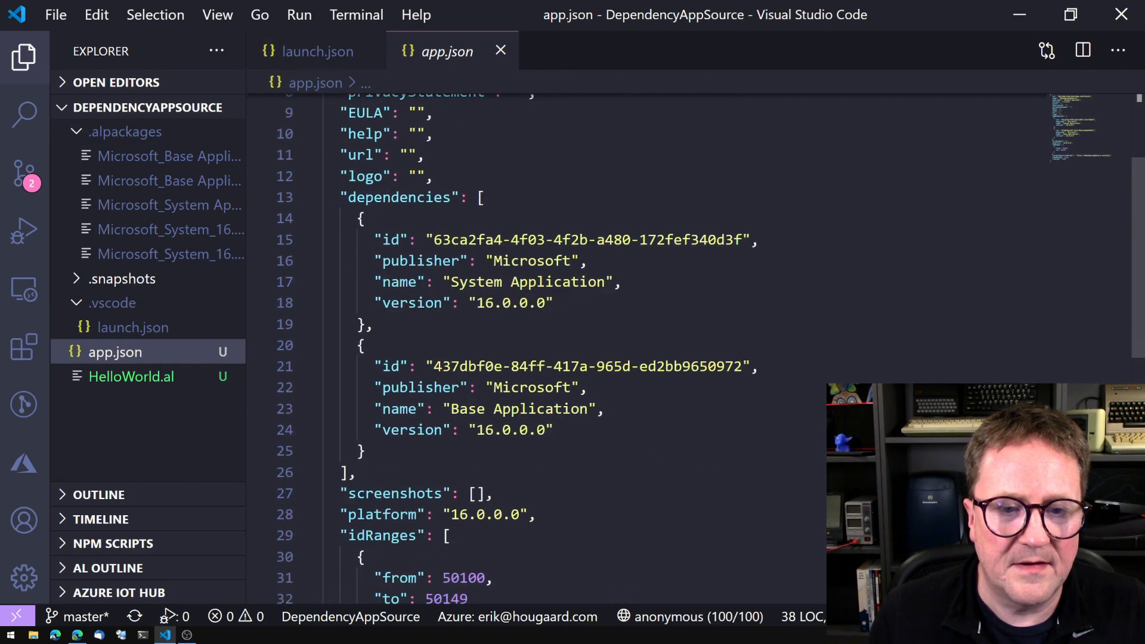
pyautogui.scroll(-3)
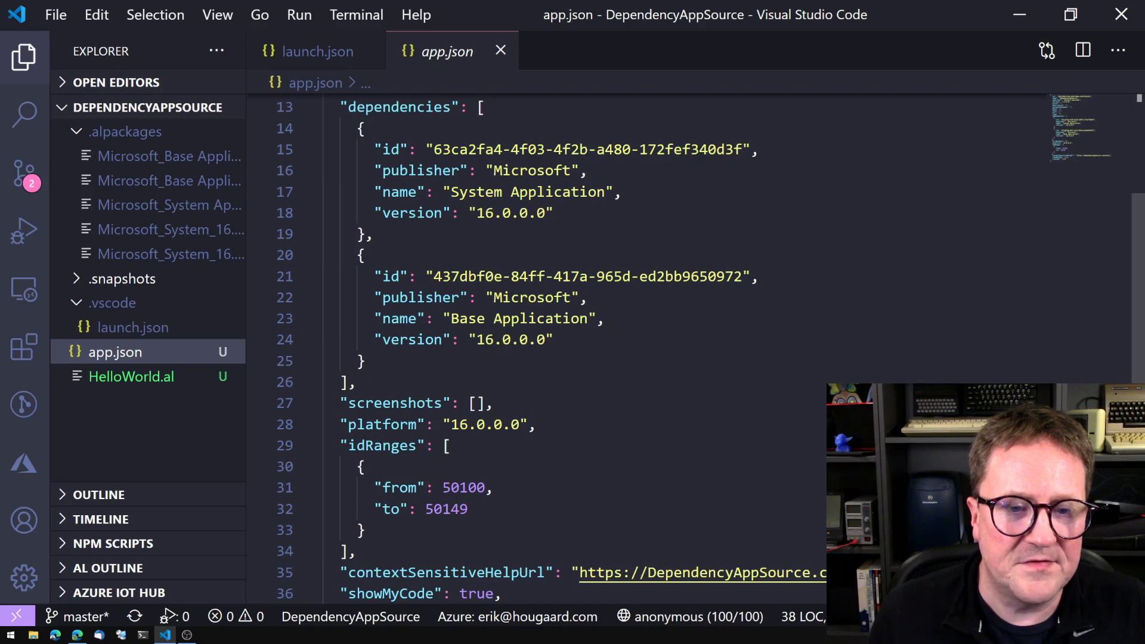
pyautogui.click(365, 361)
pyautogui.write(',')
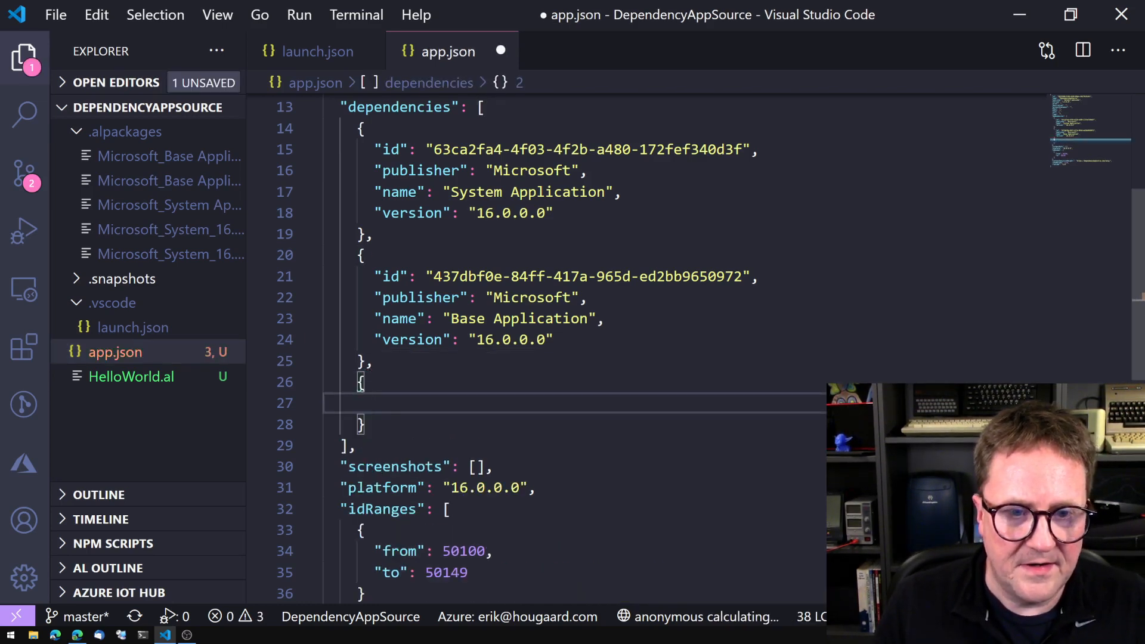
pyautogui.write('i')
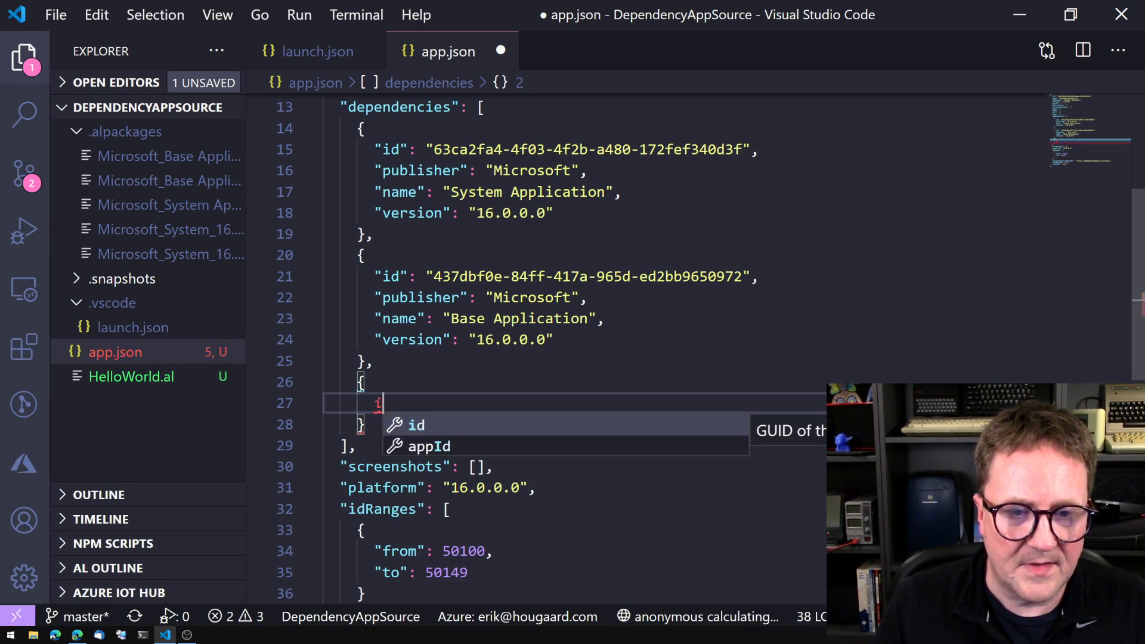
pyautogui.write('"name": "Image Analyzer",')
pyautogui.write('"version": "')
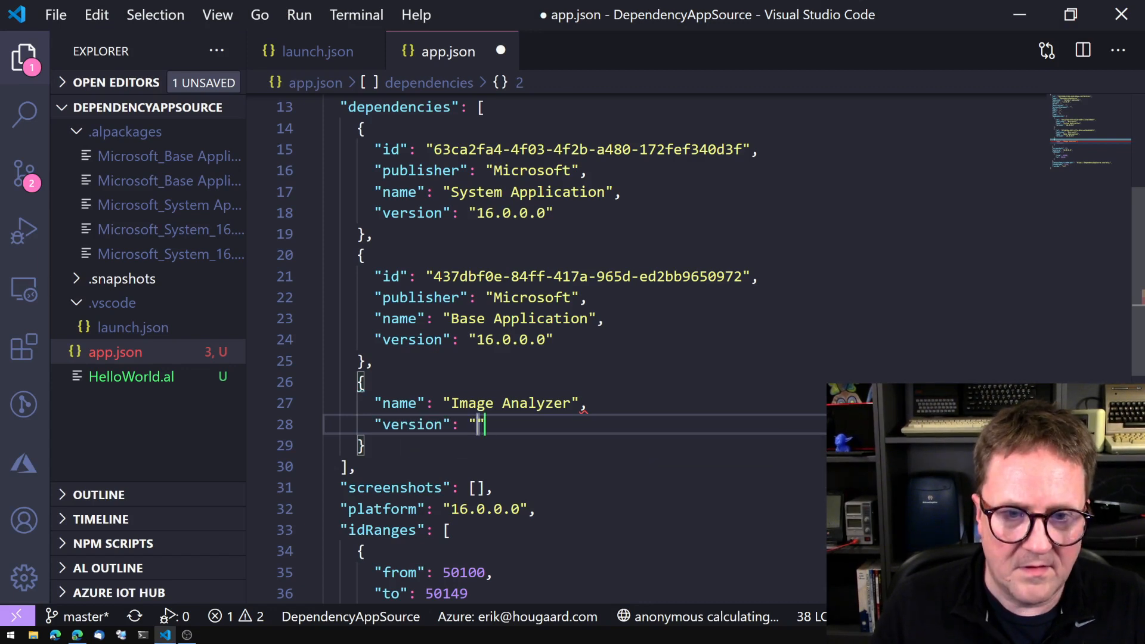
pyautogui.write('16.5.15897.16082')
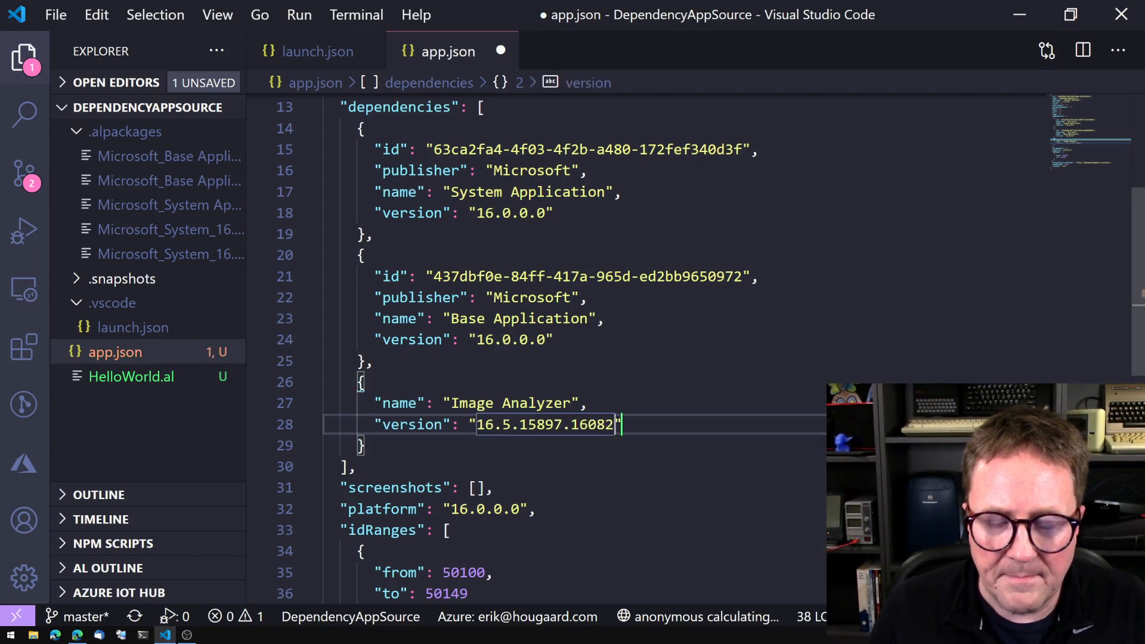
pyautogui.press('Backspace')
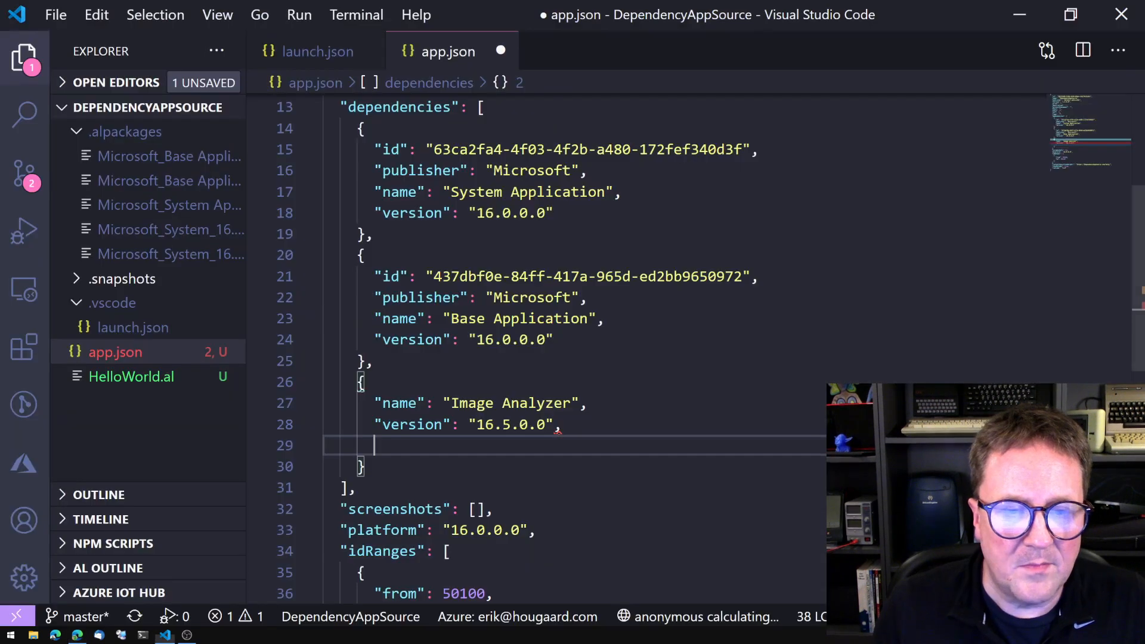
pyautogui.write('"publisher": "')
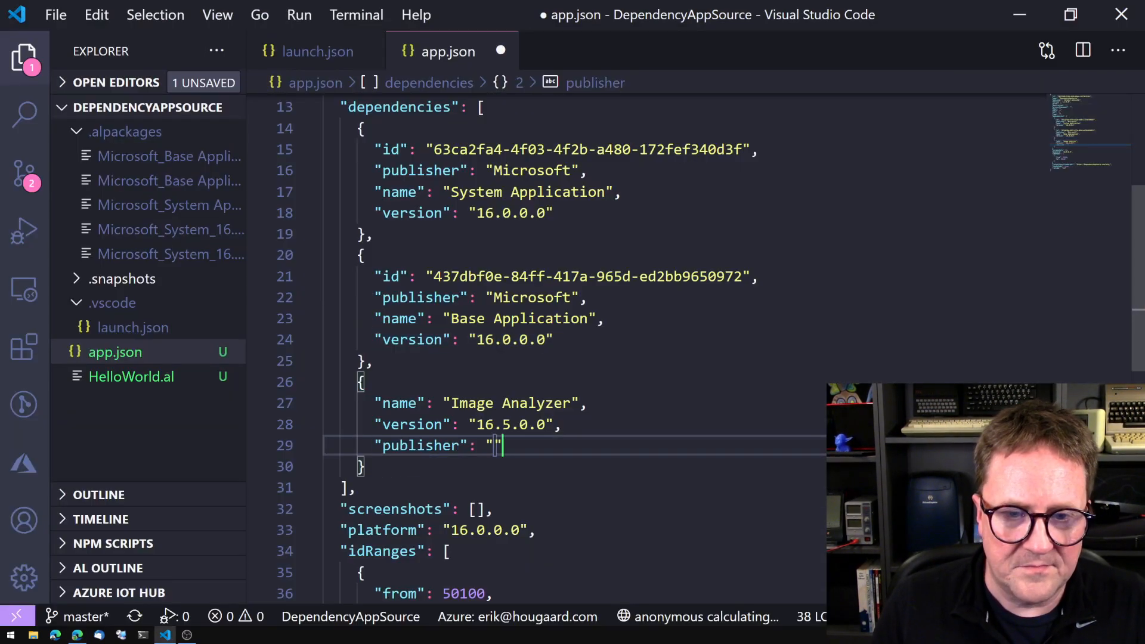
pyautogui.write('Microsoft')
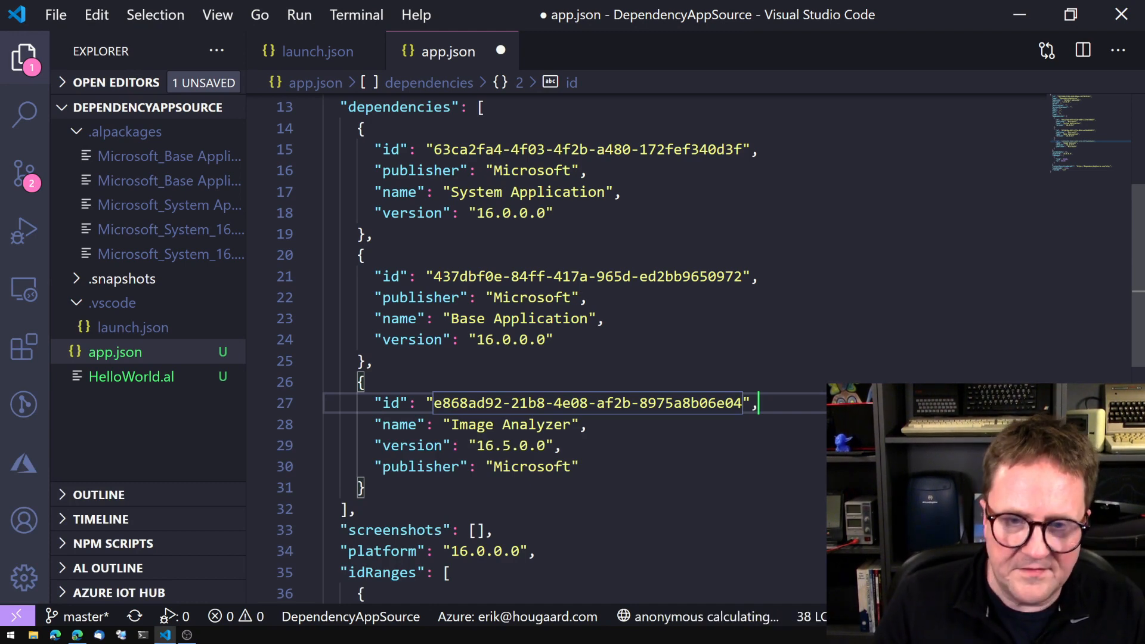
# Step: Save app.json, check the SharePoint Connector extension, and add an empty dependency object
pyautogui.press('ctrl+s')
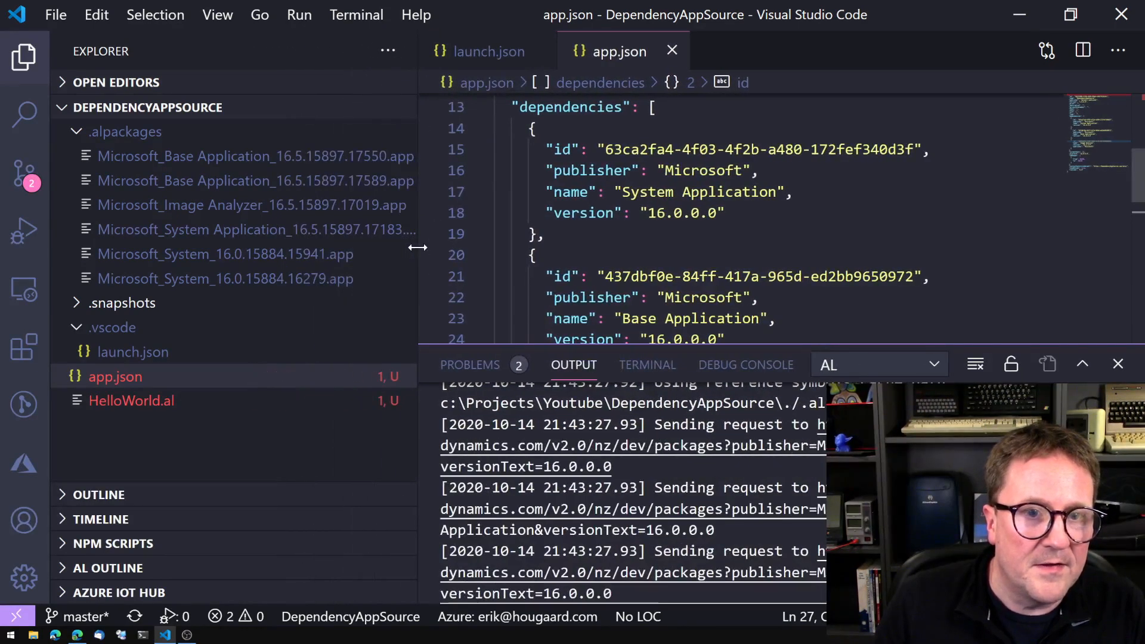
pyautogui.moveTo(251, 204)
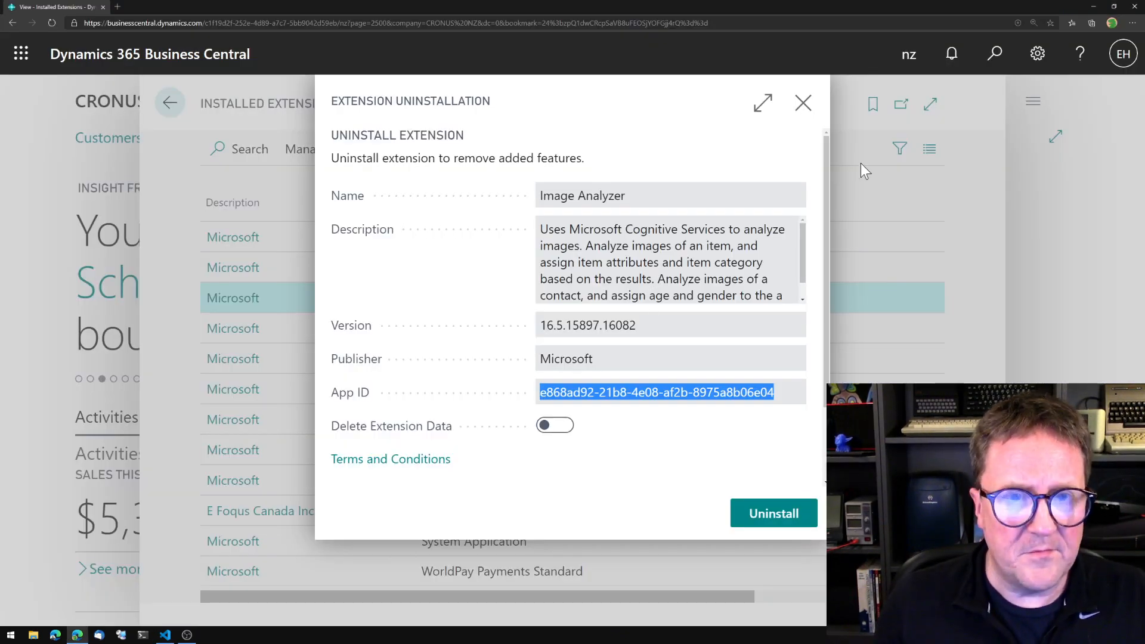
pyautogui.click(802, 103)
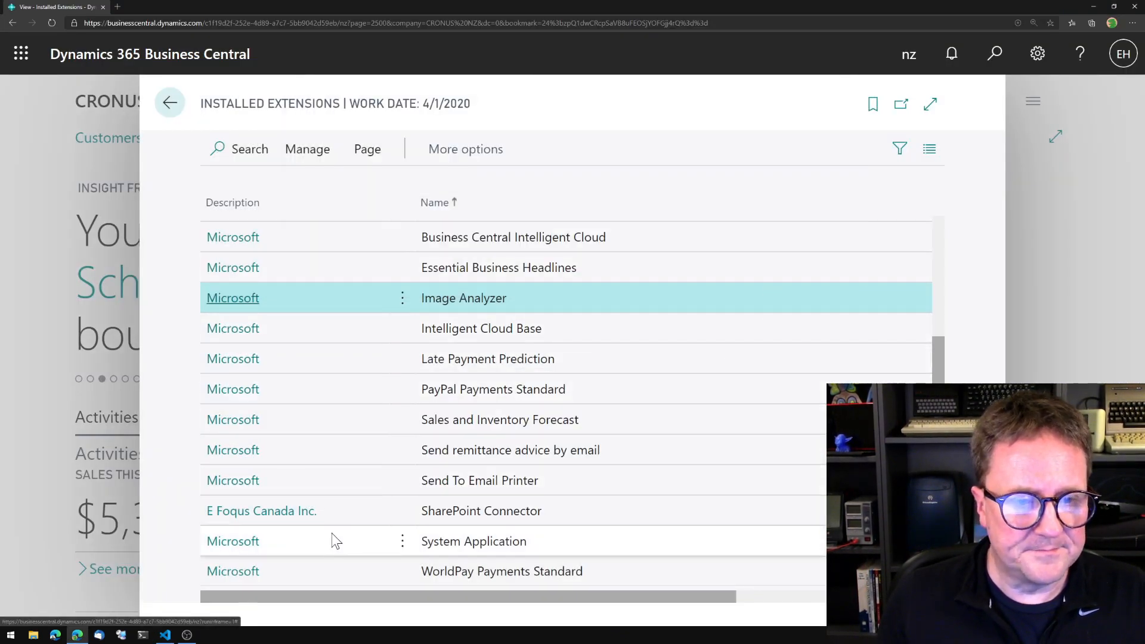
pyautogui.click(481, 510)
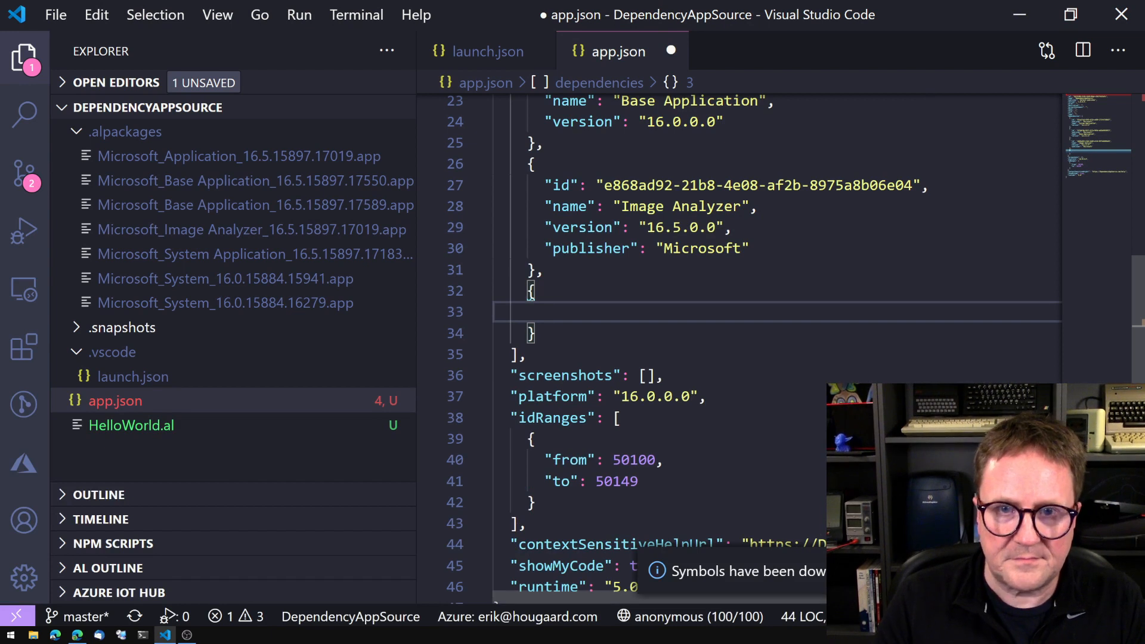
# Step: Fill the dependency with id 23ebd065-b289-…, version 1.0.0.0 and publisher E Foqus Canada Inc
pyautogui.write('"id": "23ebd065-b289-4a68-85e3-b8410e360157"')
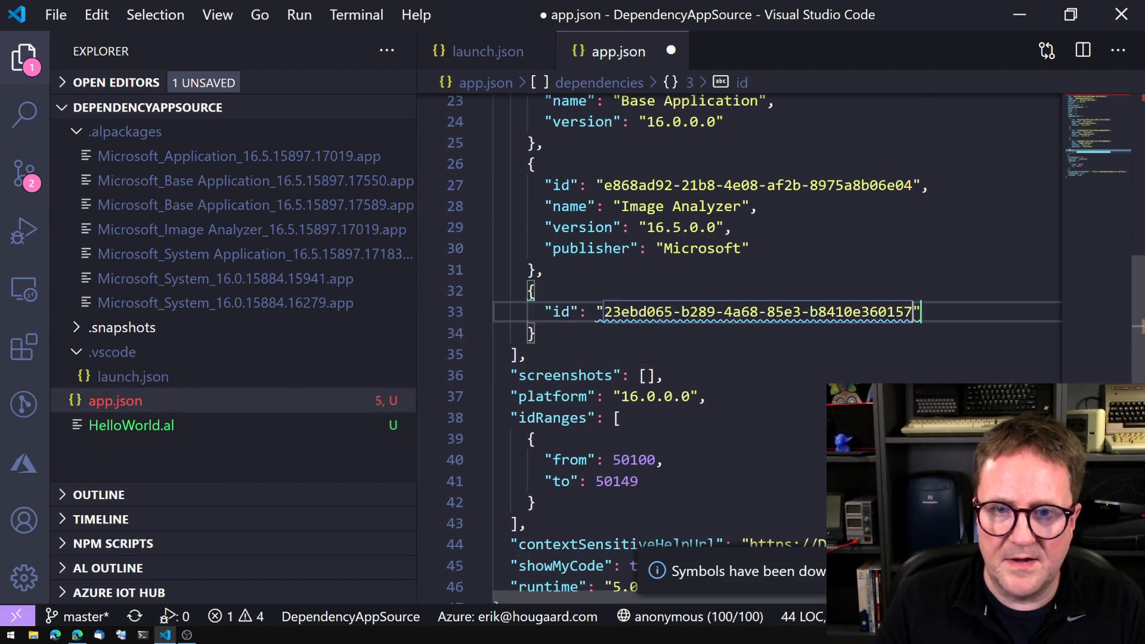
pyautogui.press('enter')
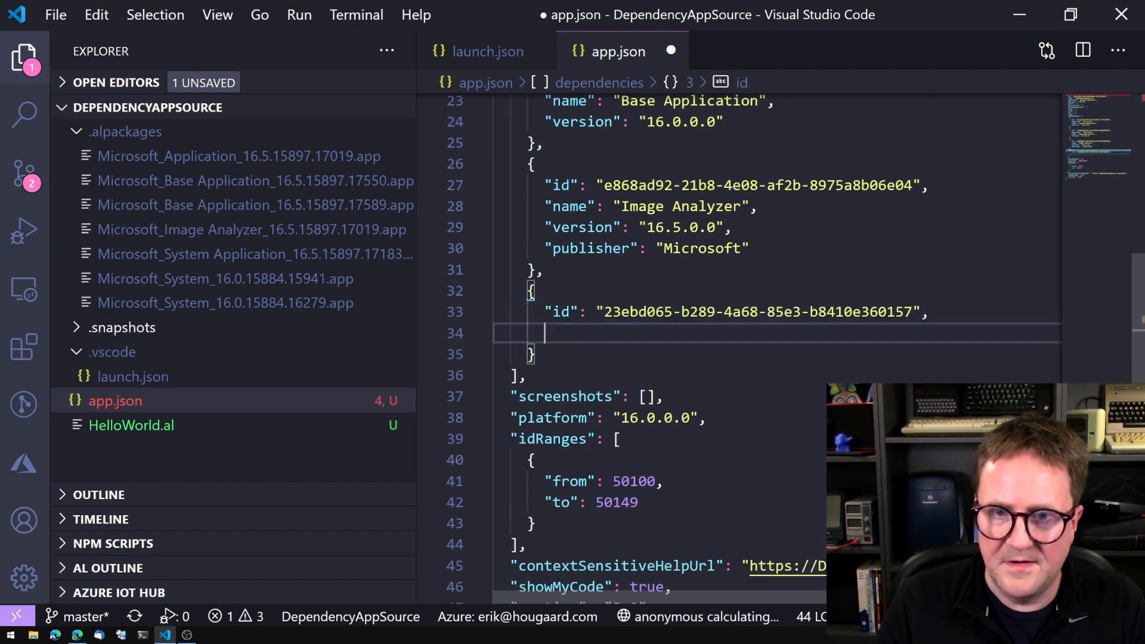
pyautogui.write('"name": ""')
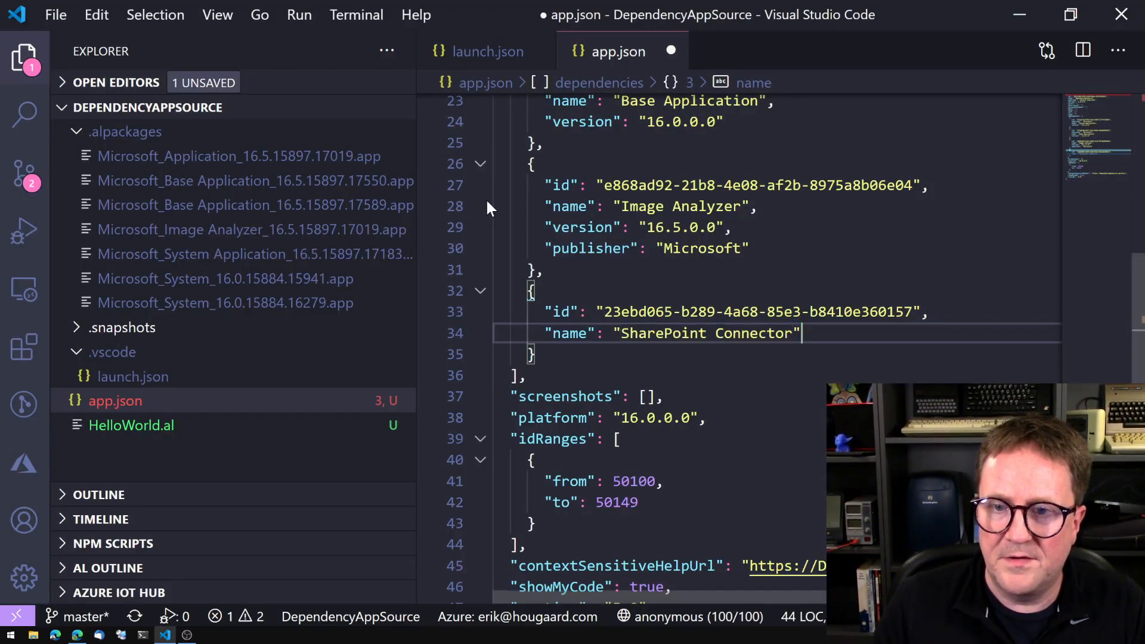
pyautogui.write('version": ""')
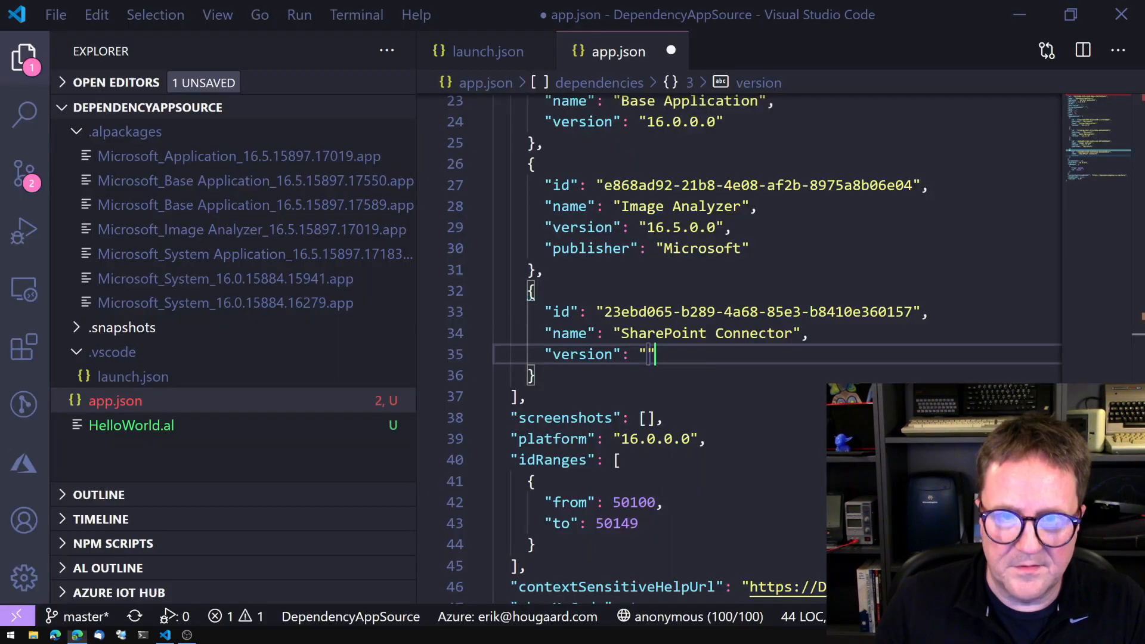
pyautogui.write('1.0.0.0')
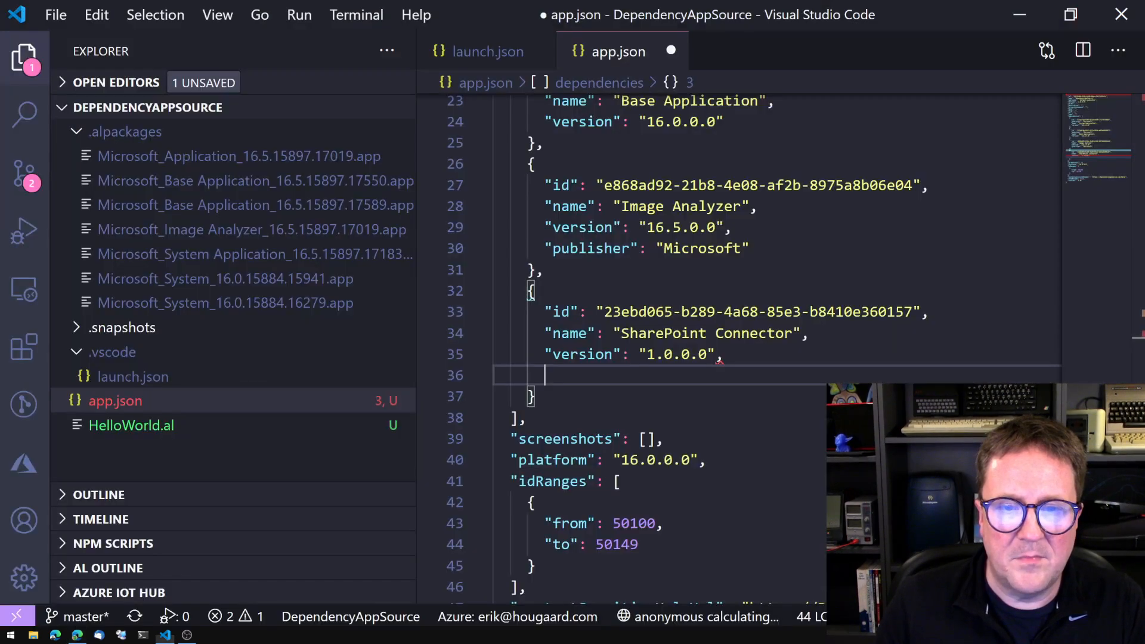
pyautogui.write('"publisher": "')
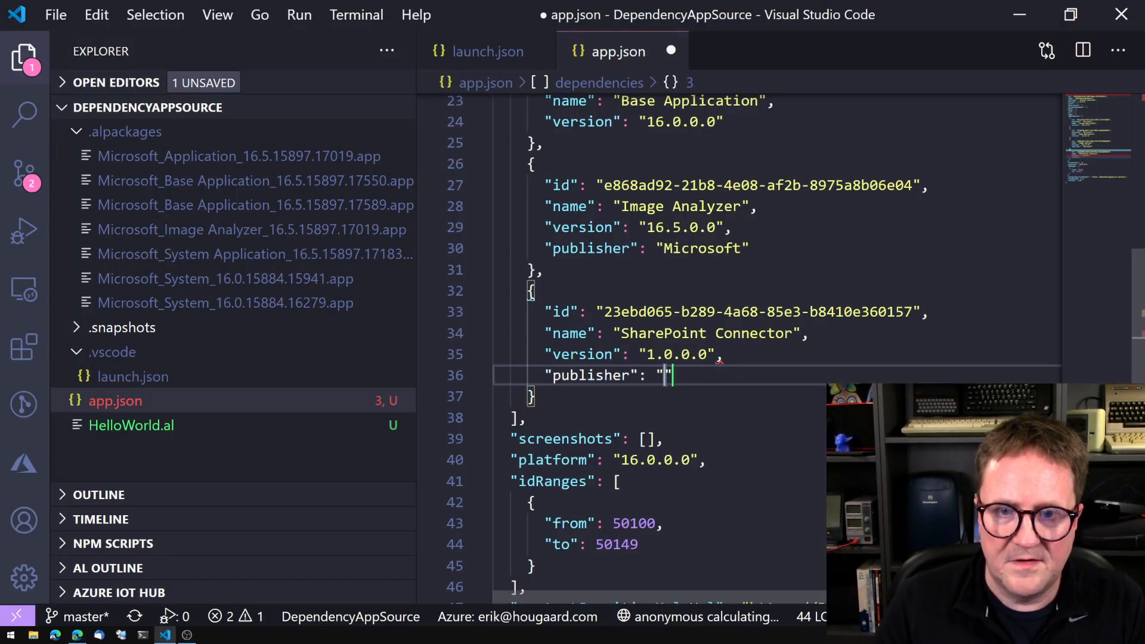
pyautogui.write('E Foqus Canada Inc.')
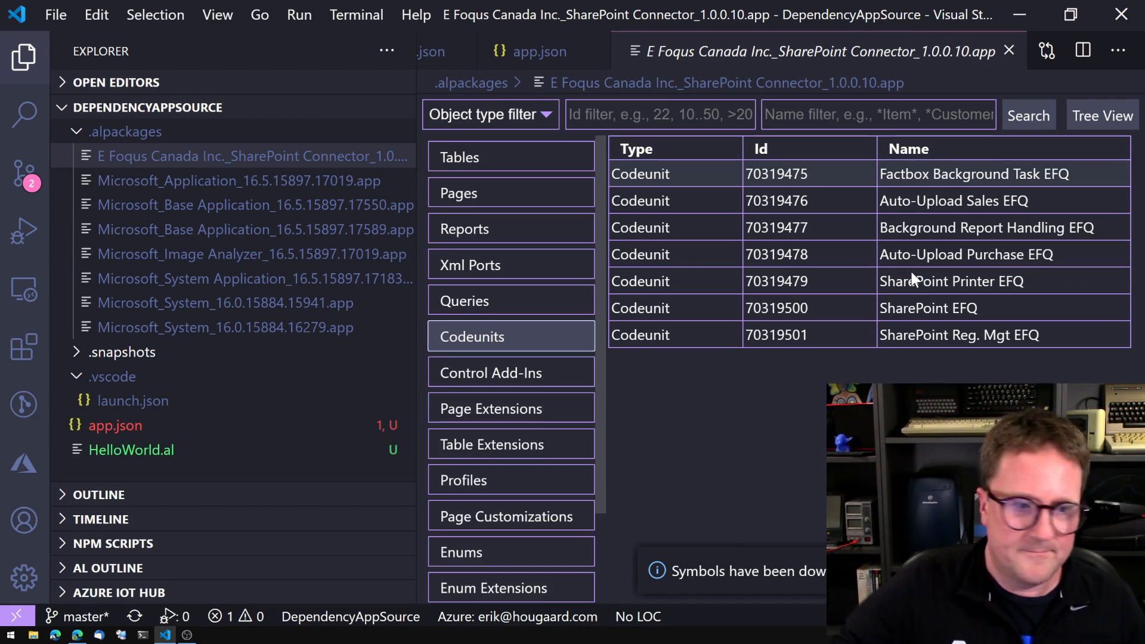
pyautogui.moveTo(950, 259)
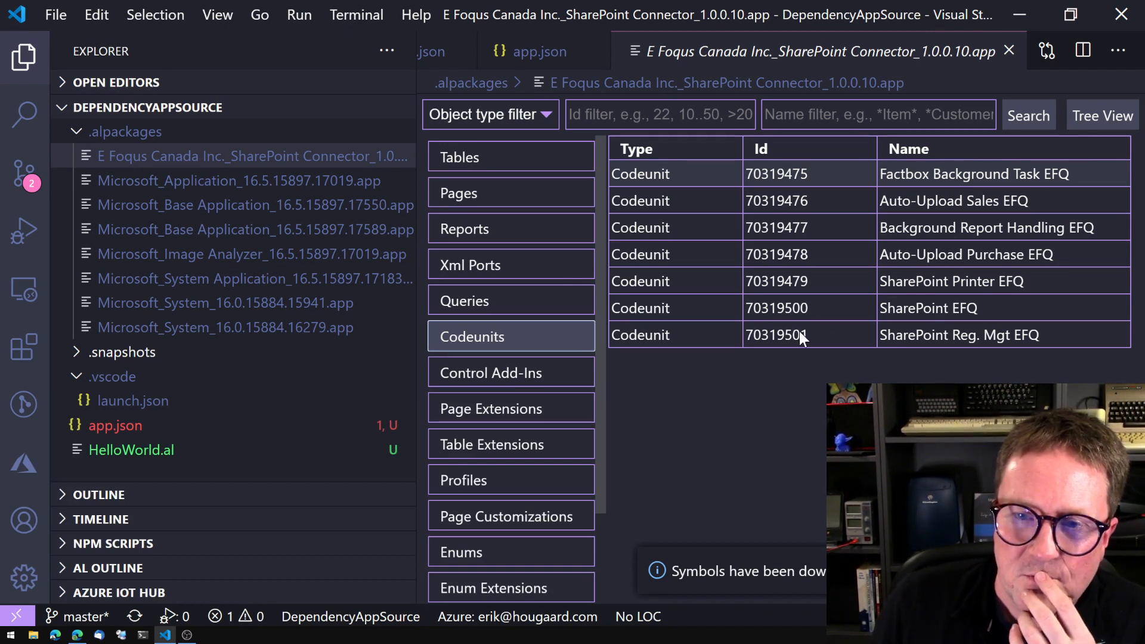
pyautogui.moveTo(774, 377)
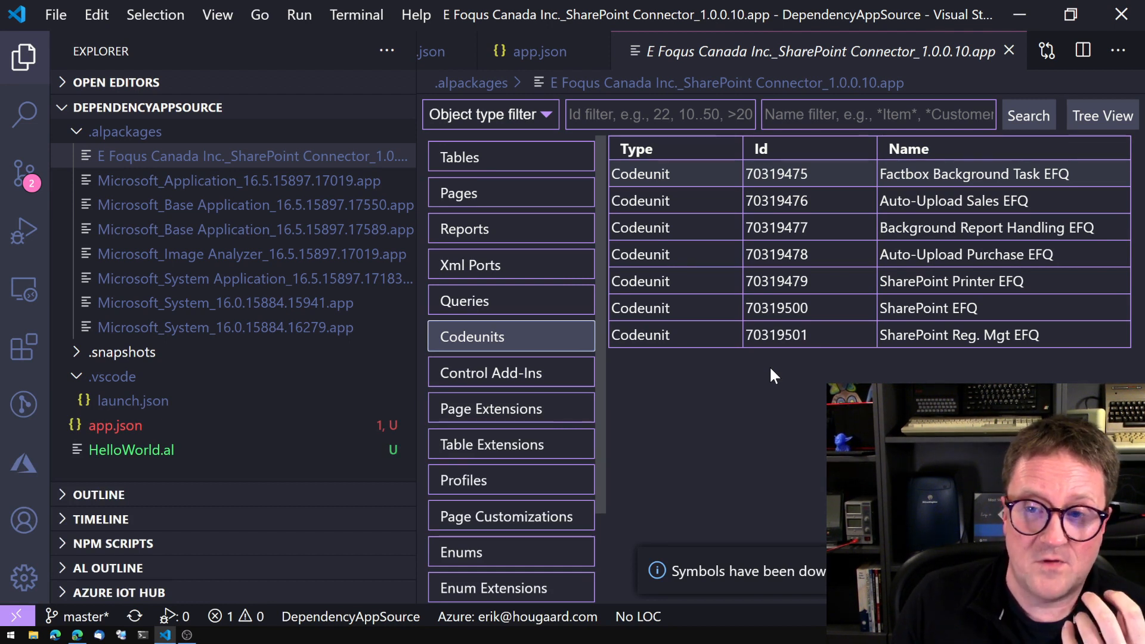
pyautogui.moveTo(785, 368)
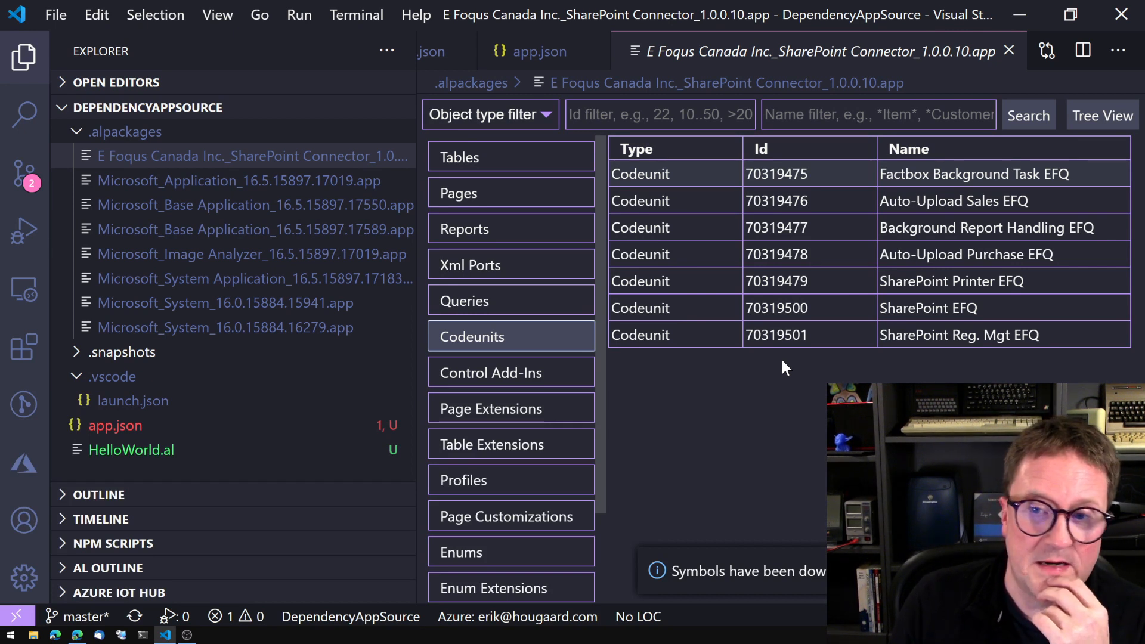
pyautogui.moveTo(1012, 206)
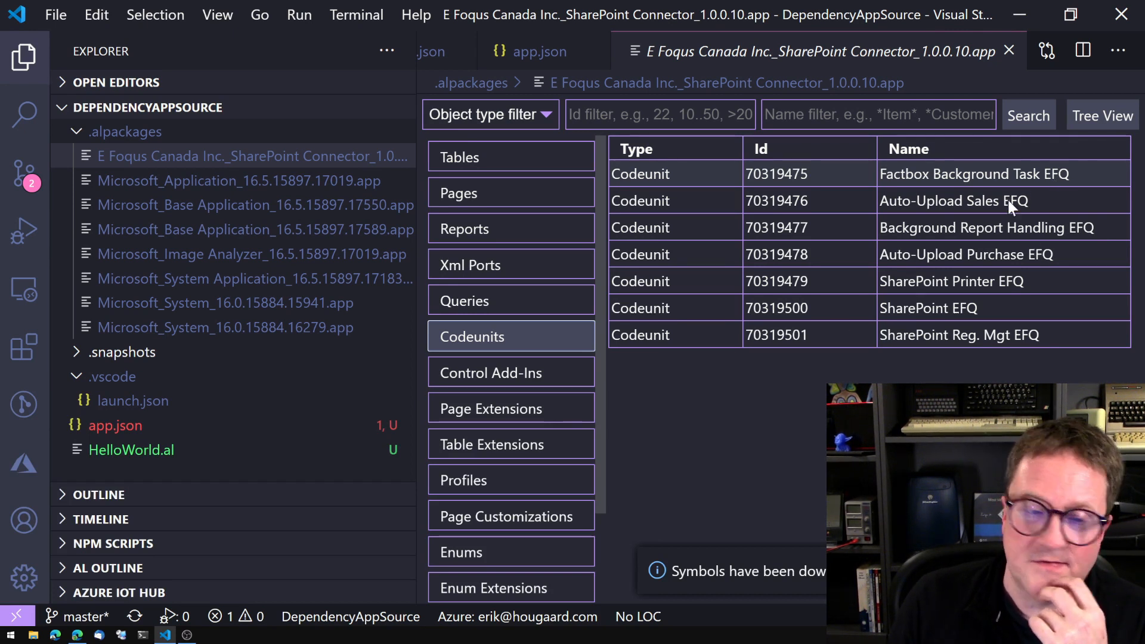
pyautogui.moveTo(1004, 348)
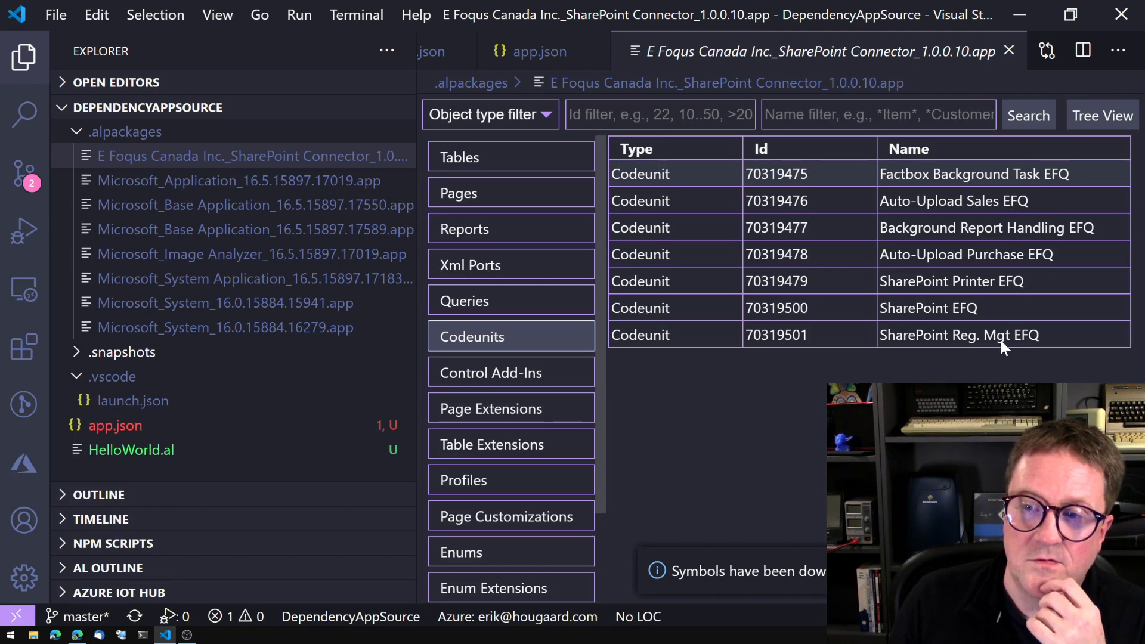
pyautogui.moveTo(972, 273)
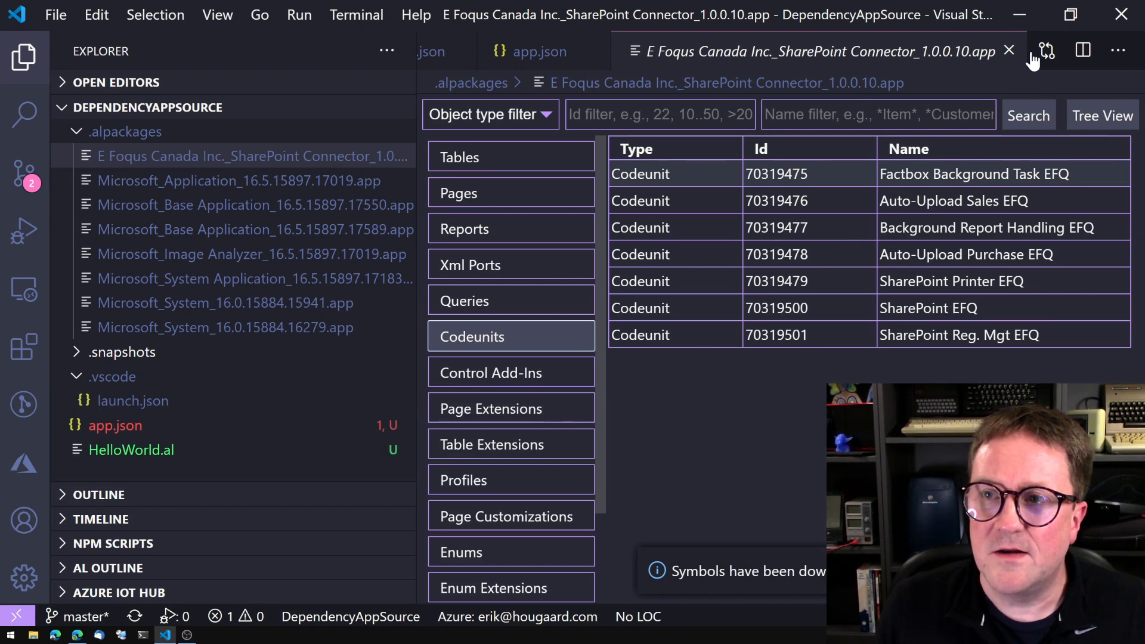
# Step: In HelloWorld.al, declare variable SP as Codeunit SharePoint EFQ
pyautogui.click(1010, 51)
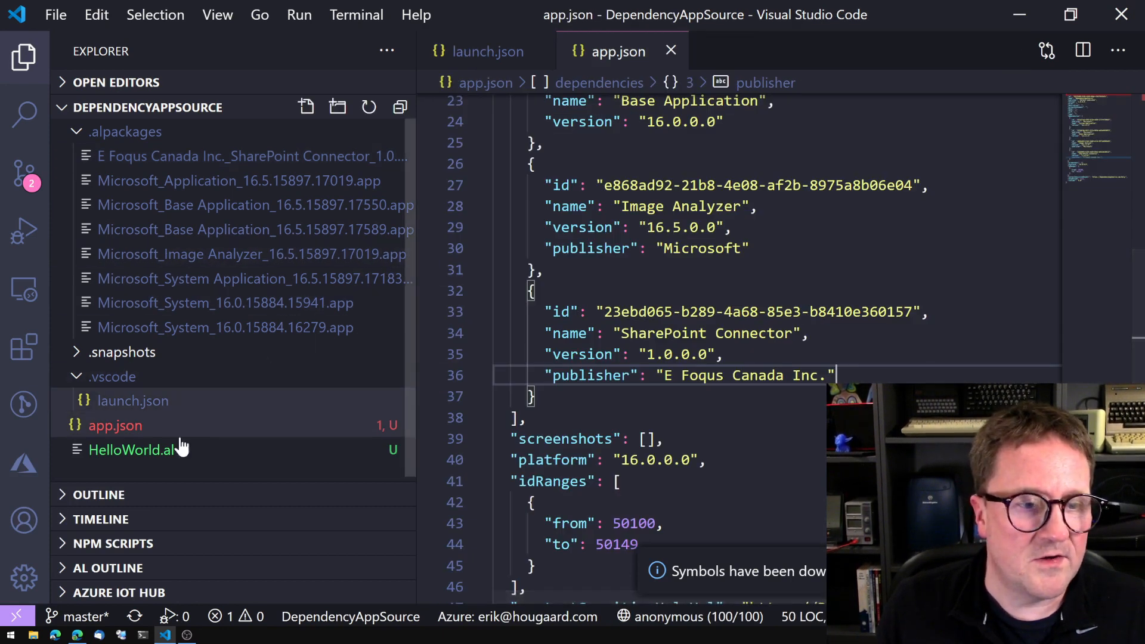
pyautogui.click(130, 449)
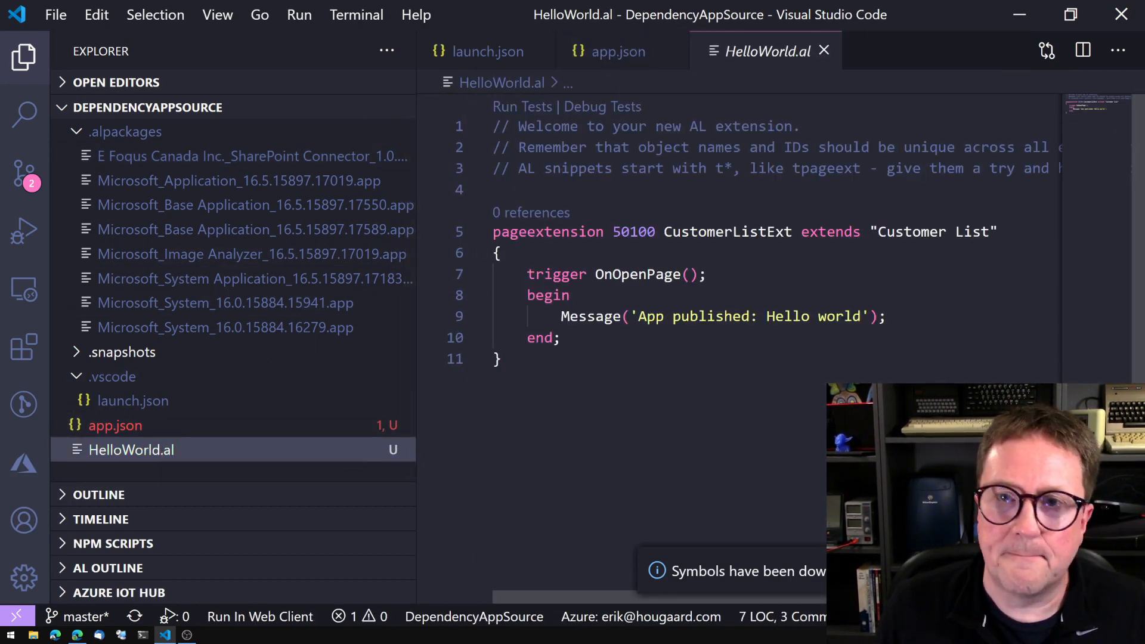
pyautogui.moveTo(591, 316)
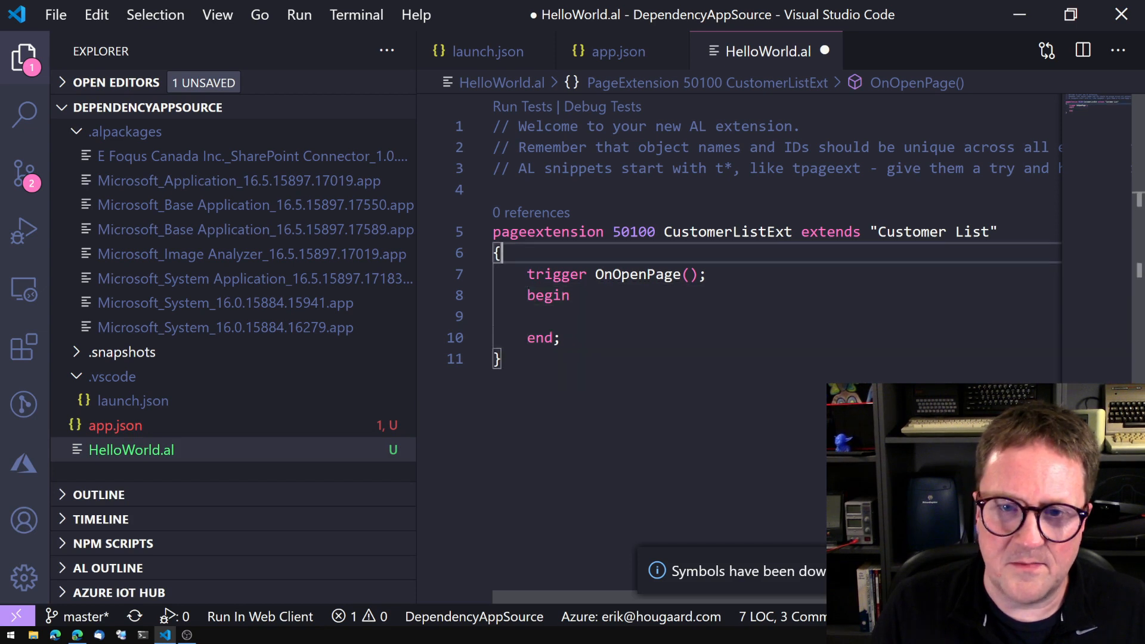
pyautogui.write('var')
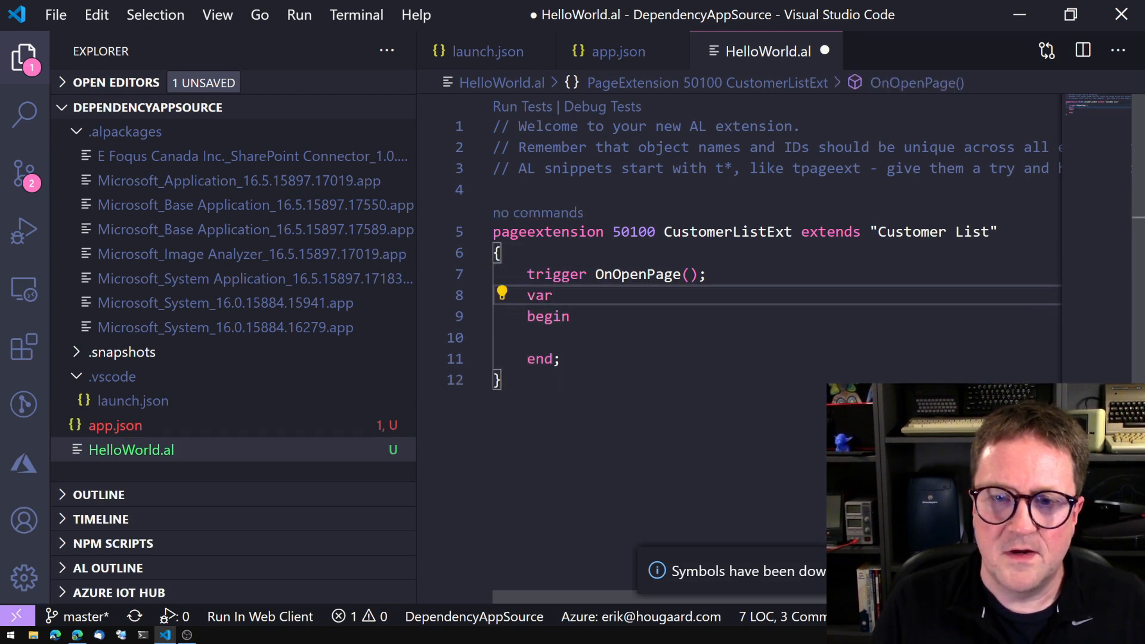
pyautogui.press('enter')
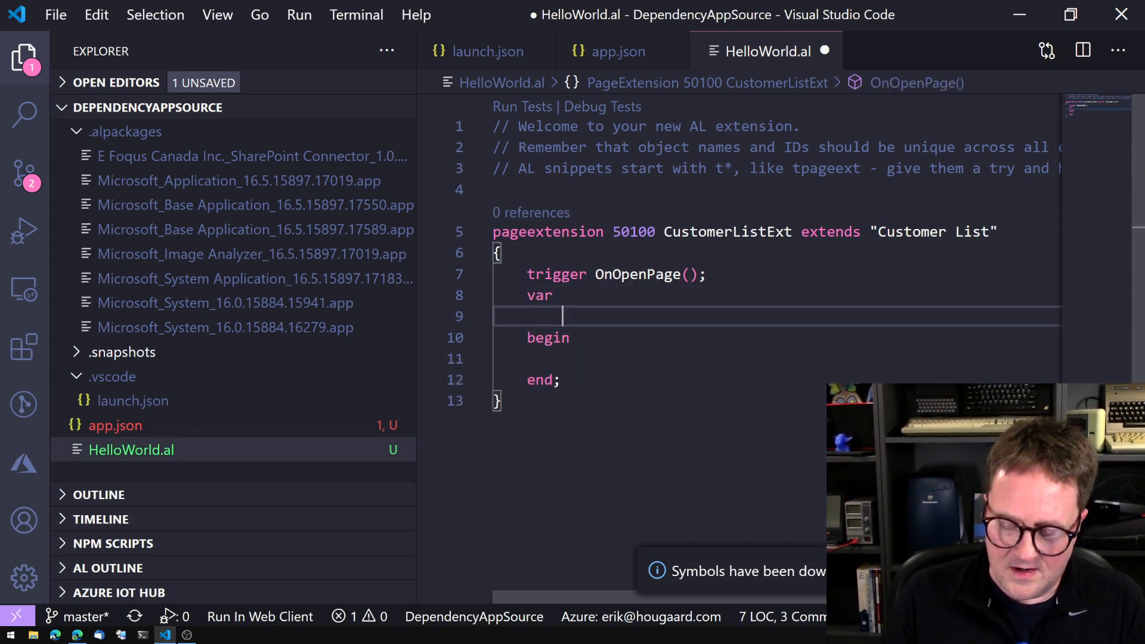
pyautogui.write('SP :')
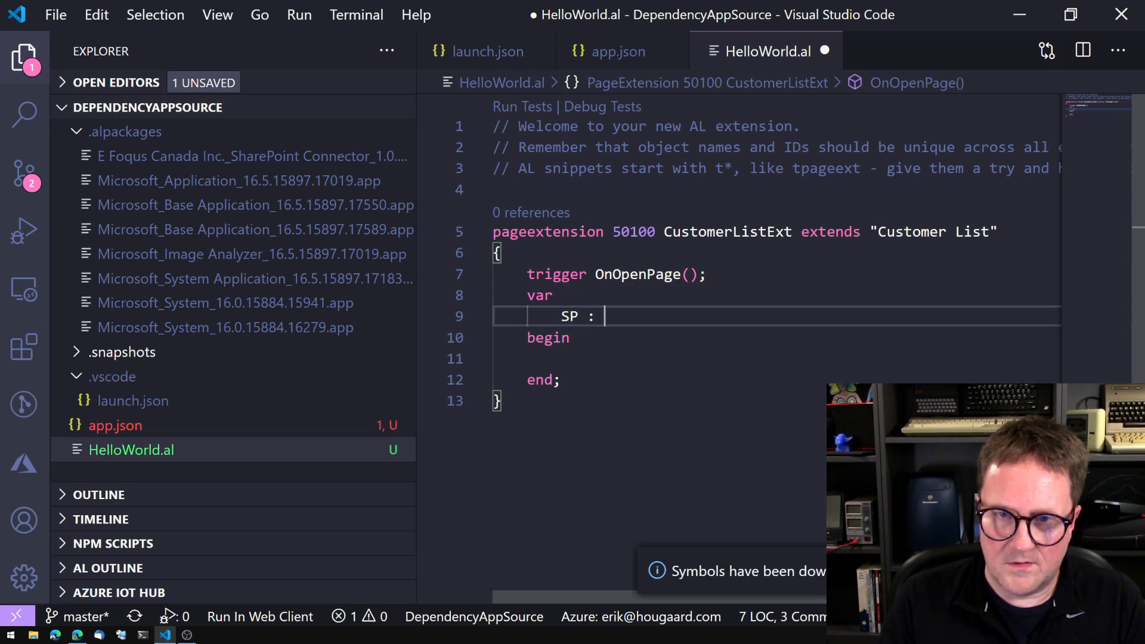
pyautogui.write('Codeunit')
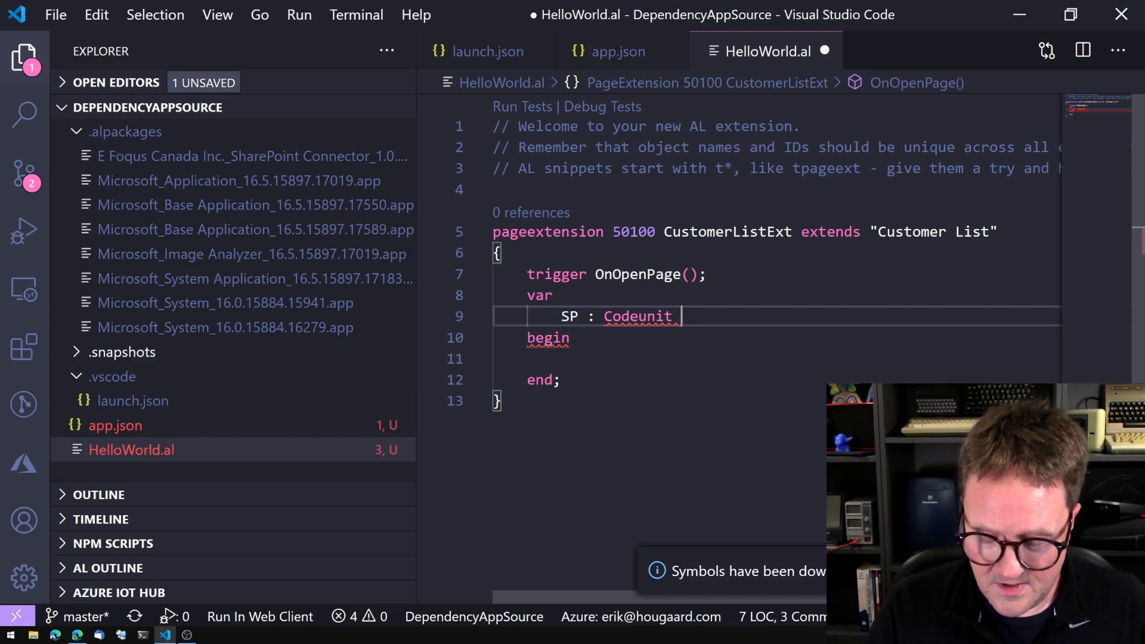
pyautogui.write('Share')
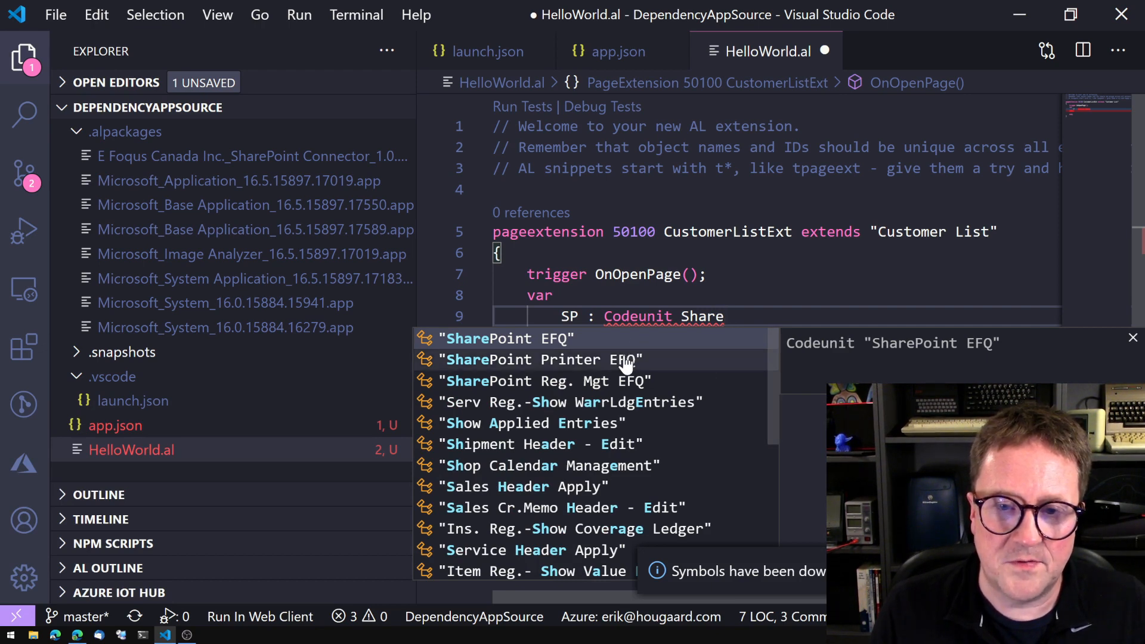
pyautogui.moveTo(661, 348)
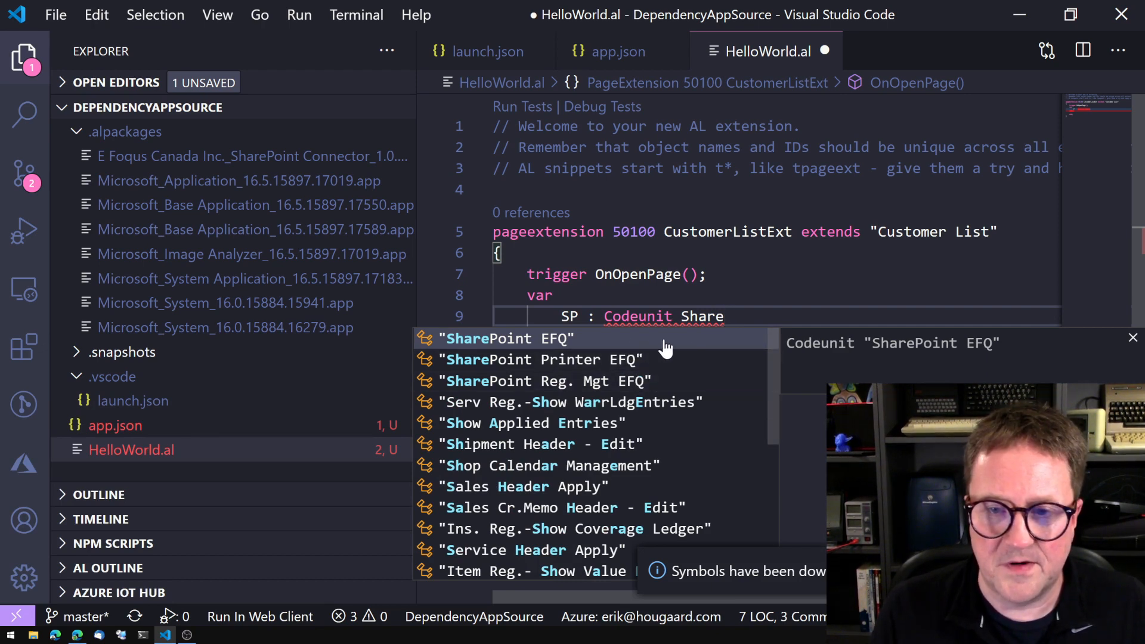
pyautogui.click(507, 338)
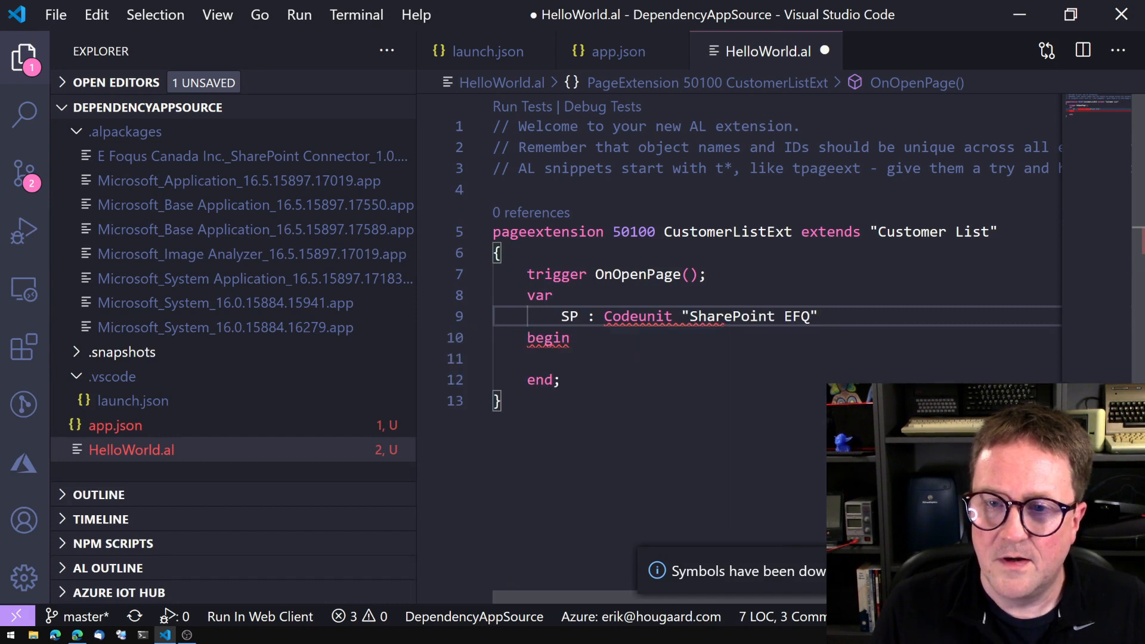
pyautogui.write(';')
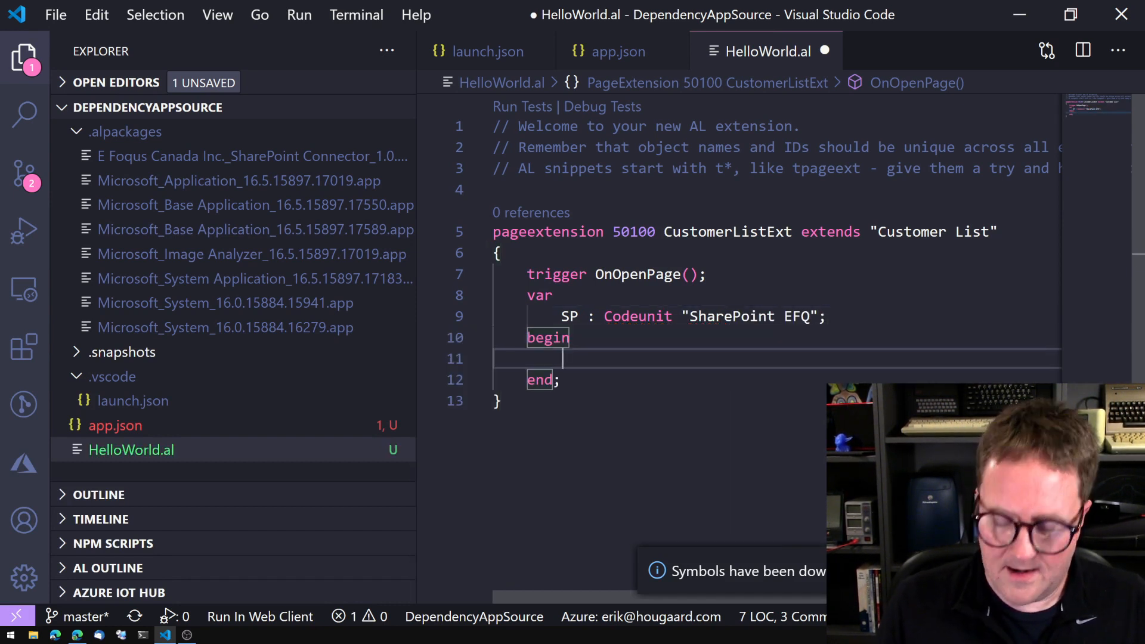
# Step: Type the SP.UploadFile call with path '/shared documents/folder/' and Ins argument
pyautogui.write('SP.UploadFile(')
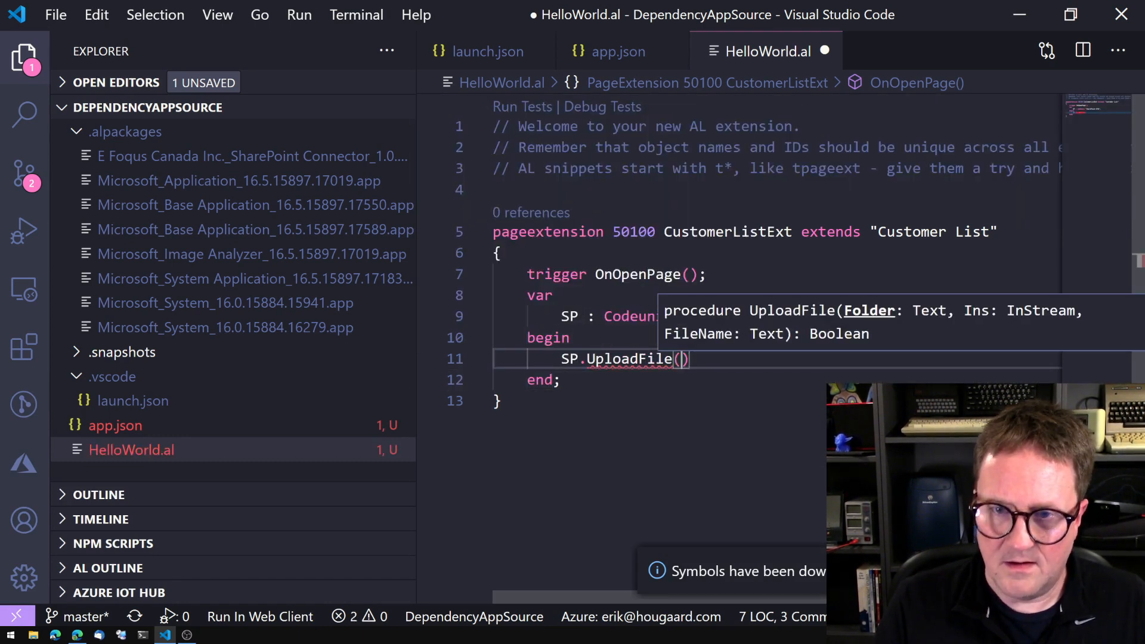
pyautogui.write("'/'")
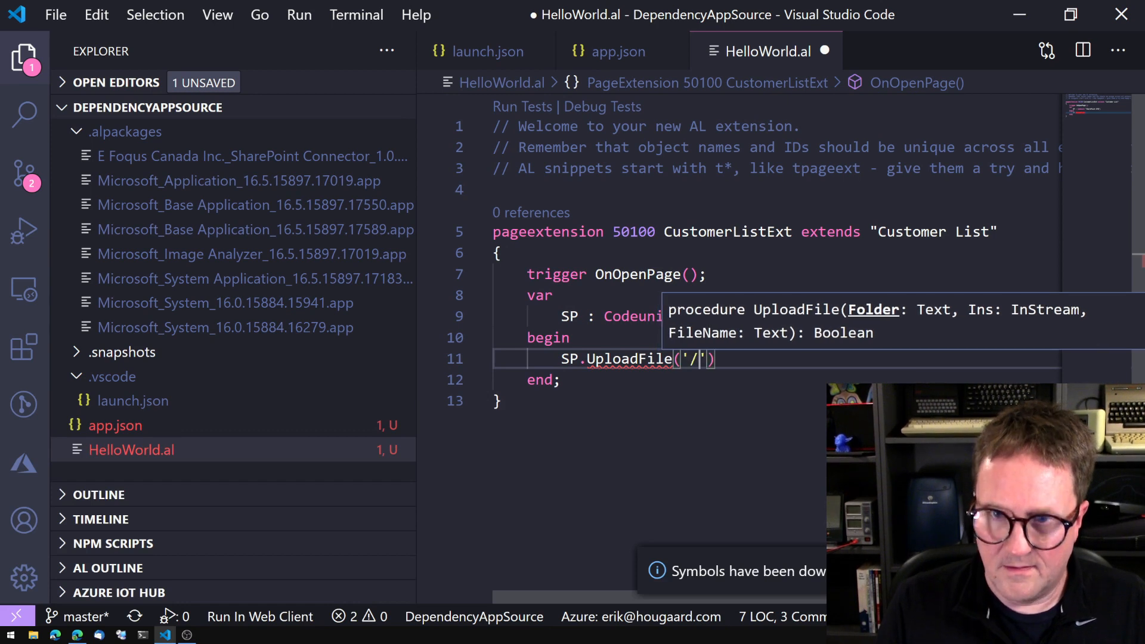
pyautogui.write('shared cp')
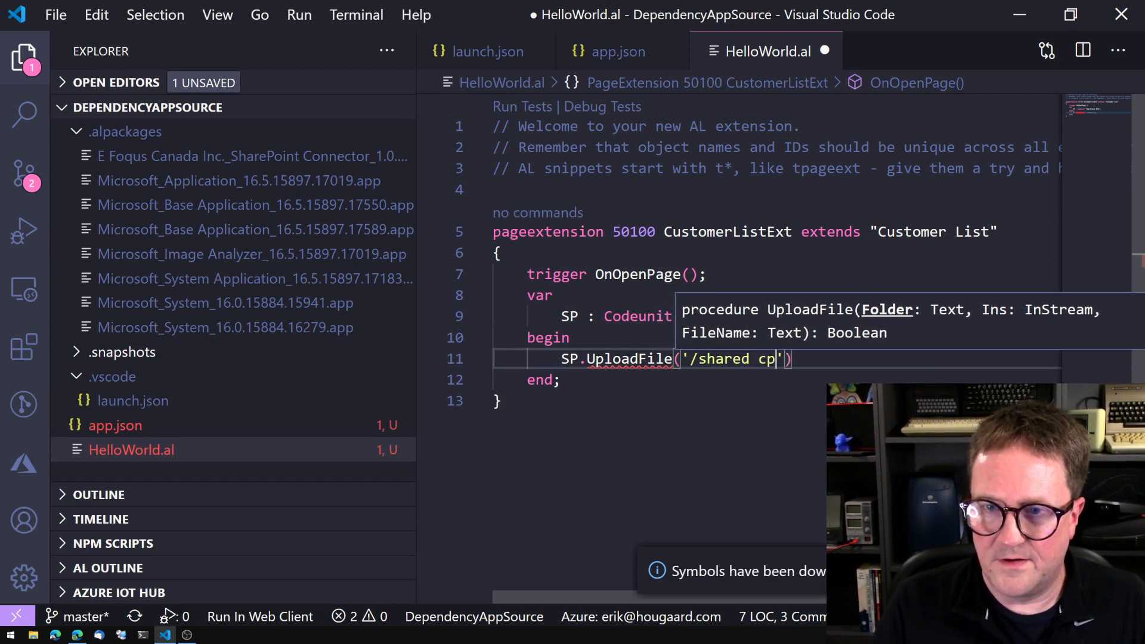
pyautogui.write('ocuments/f')
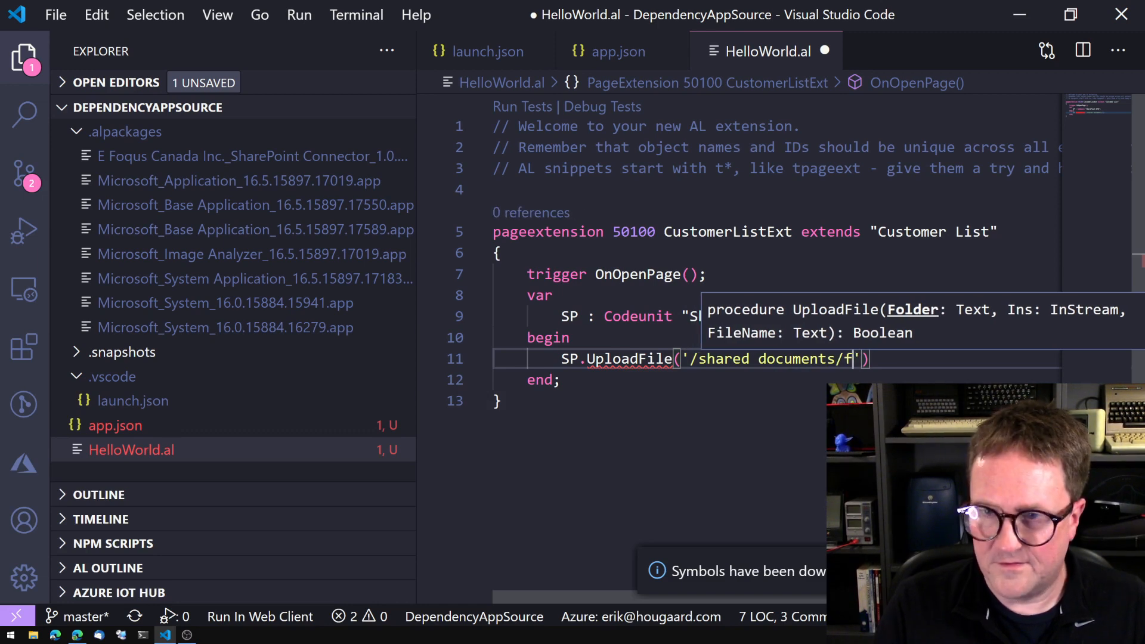
pyautogui.write("older/',")
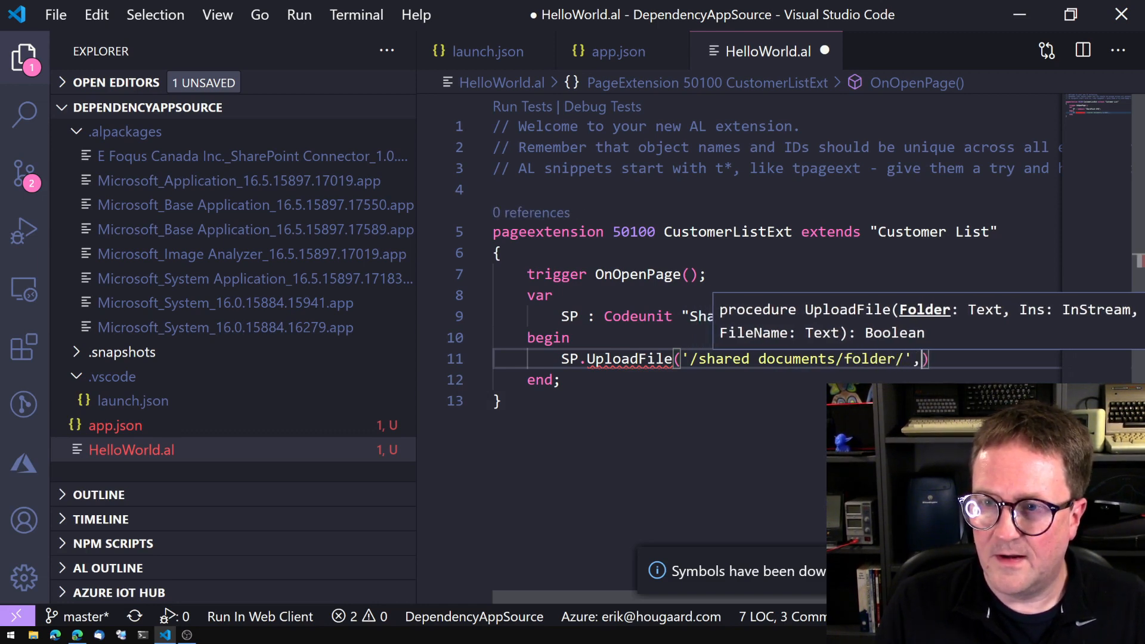
pyautogui.write('Ins')
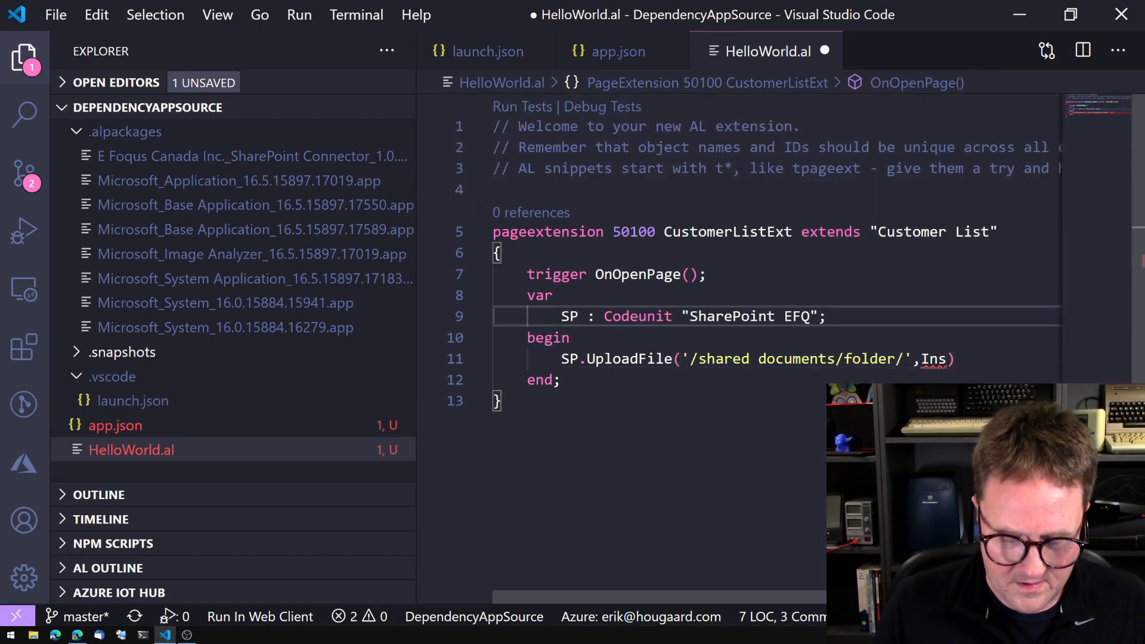
# Step: Declare InS : InStream and FileName : Text, removing the stray comma from the path
pyautogui.write('InS :')
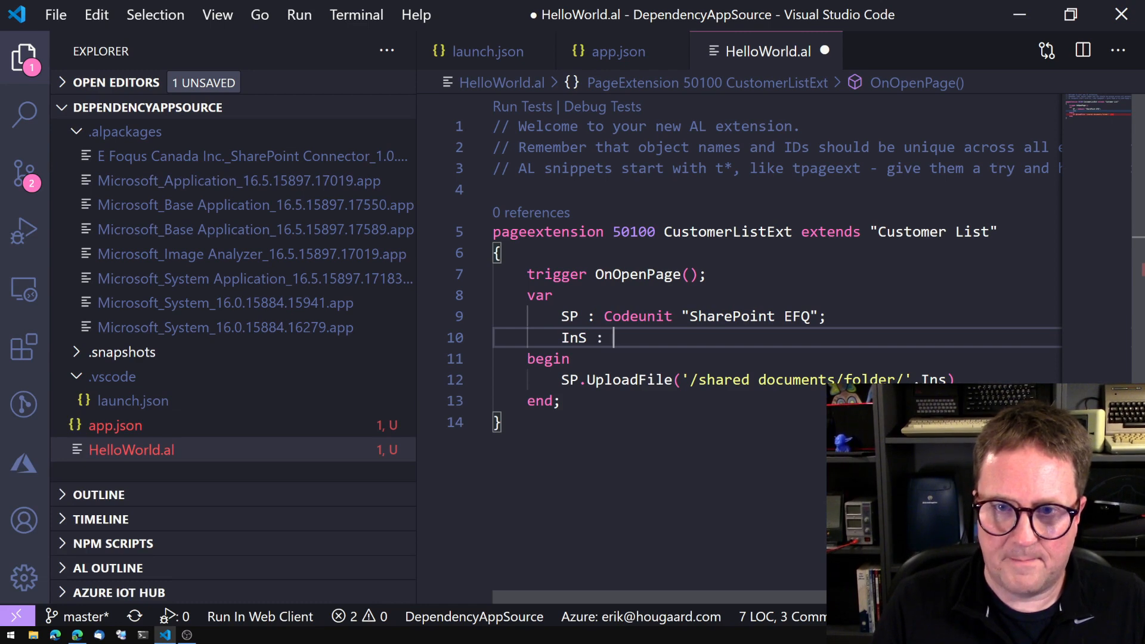
pyautogui.write('InStream;')
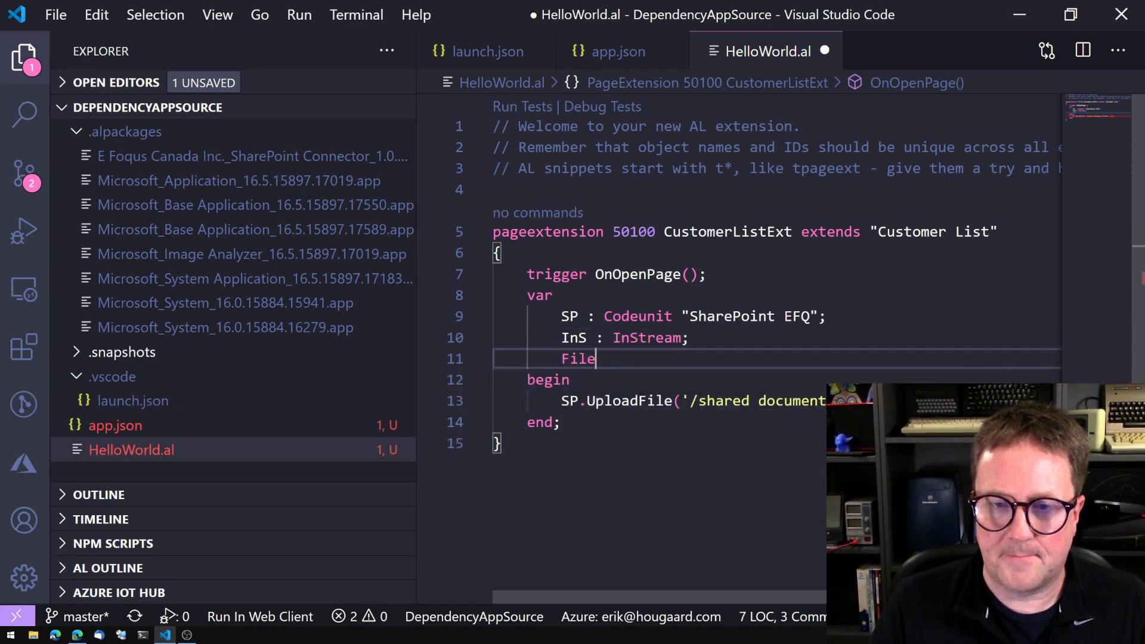
pyautogui.write('Name : Text;')
pyautogui.click(659, 401)
pyautogui.write(',')
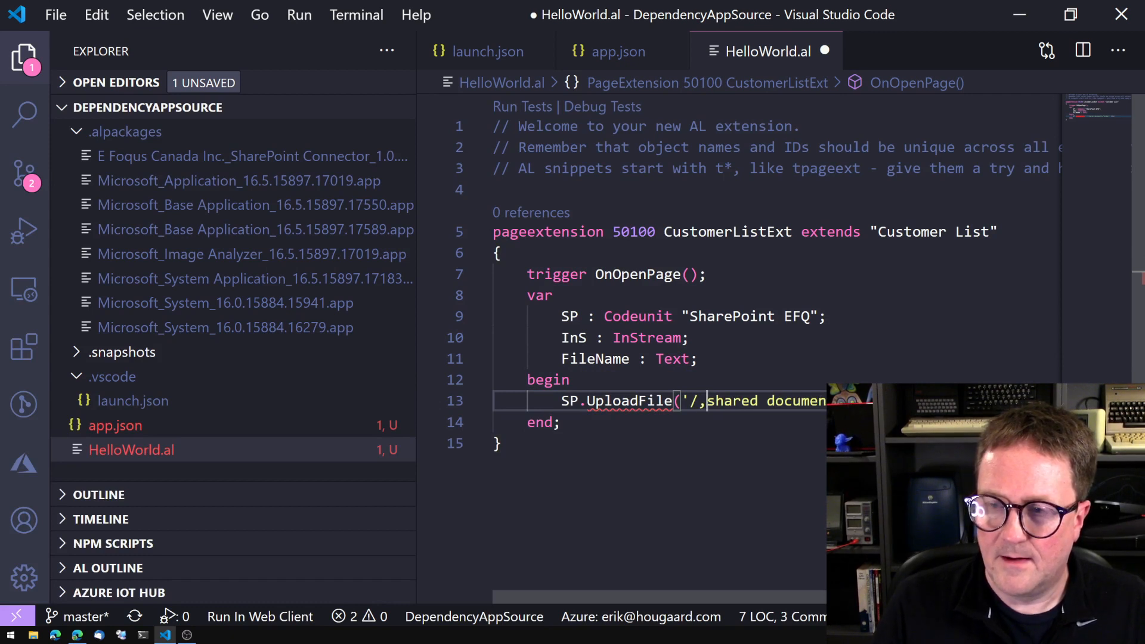
pyautogui.press('Backspace')
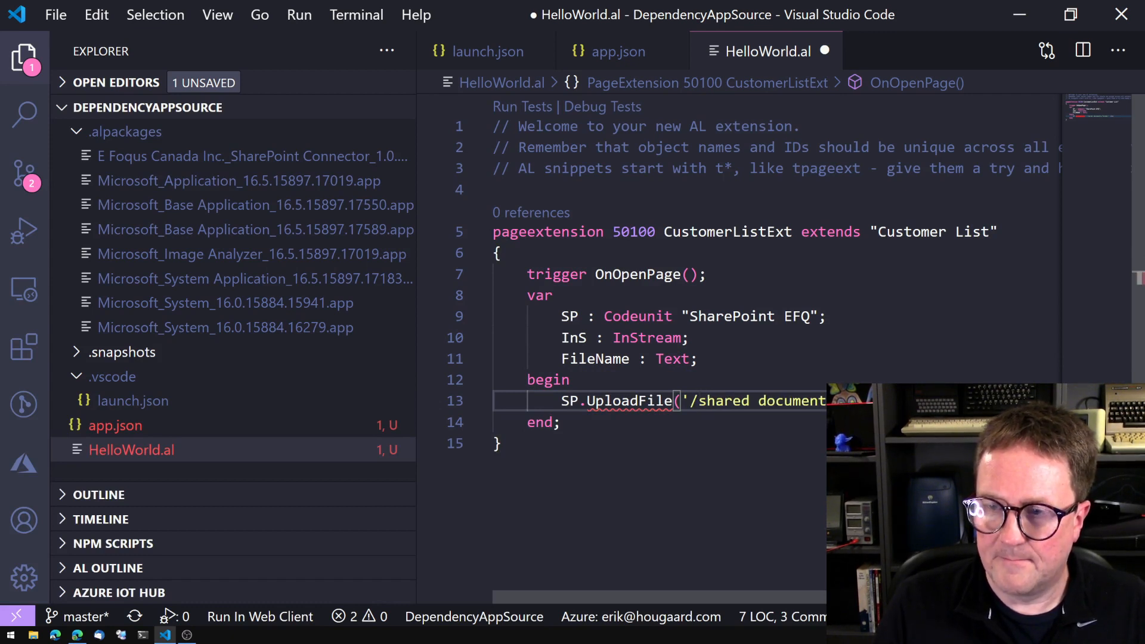
pyautogui.moveTo(628, 400)
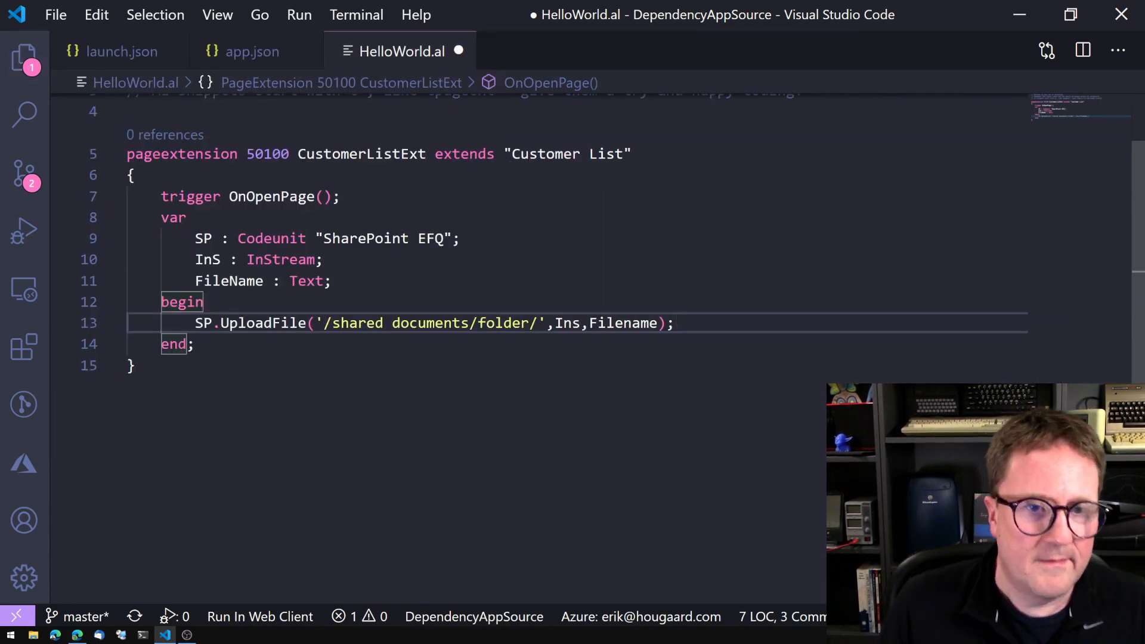
pyautogui.moveTo(263, 322)
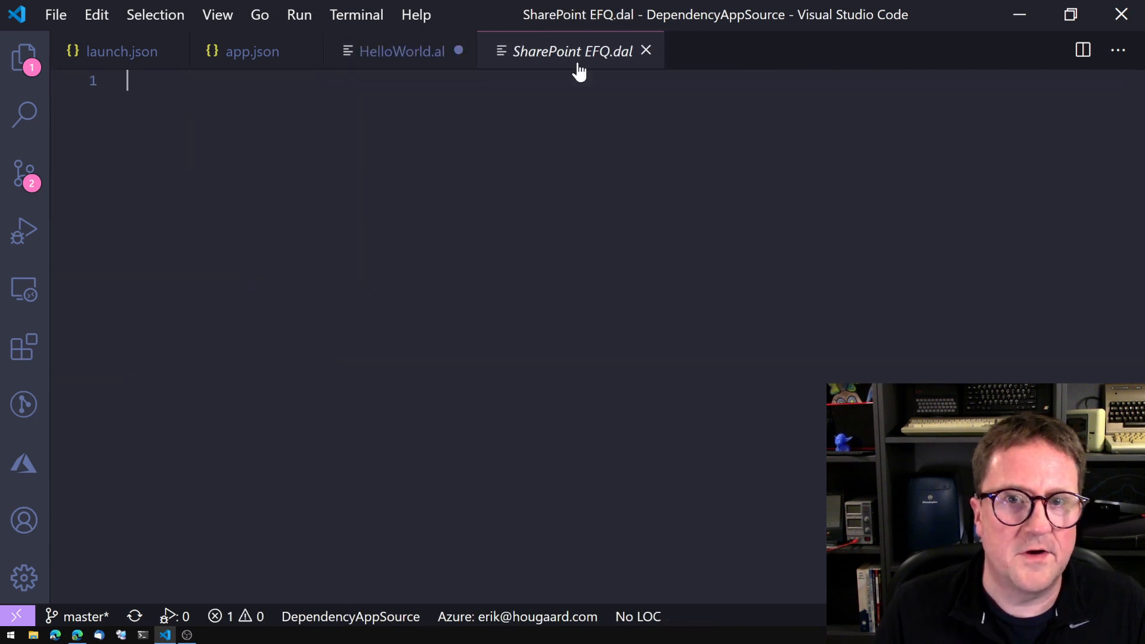
pyautogui.click(401, 51)
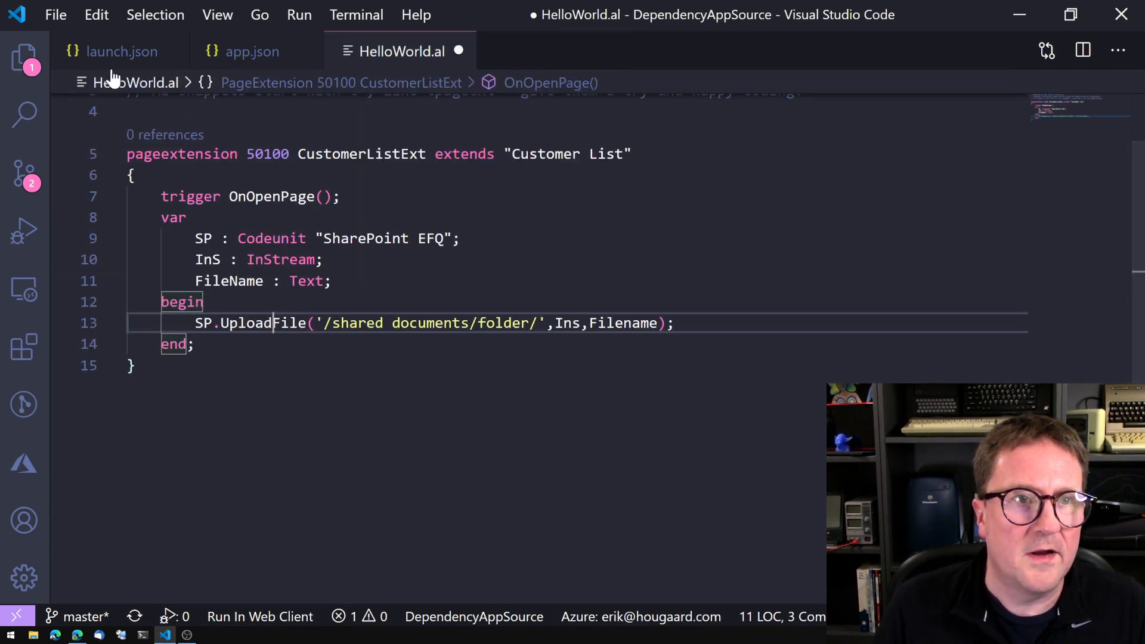
pyautogui.click(23, 55)
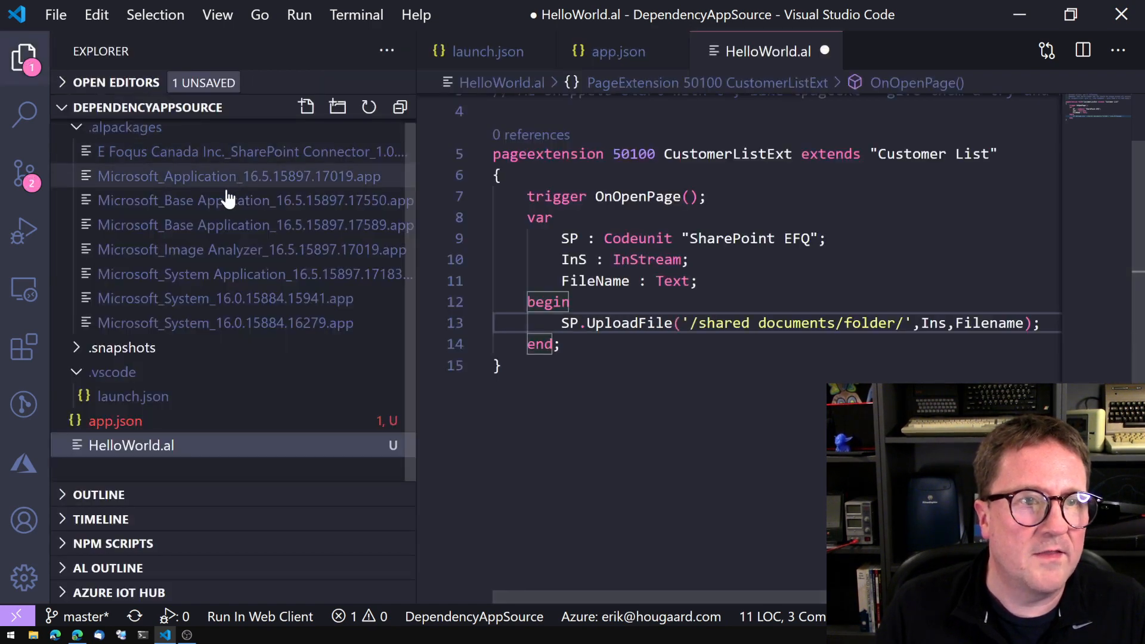
# Step: Browse the SharePoint Connector app's reports, pages and page extensions, marking SharePoint Factbox EFQ
pyautogui.click(252, 151)
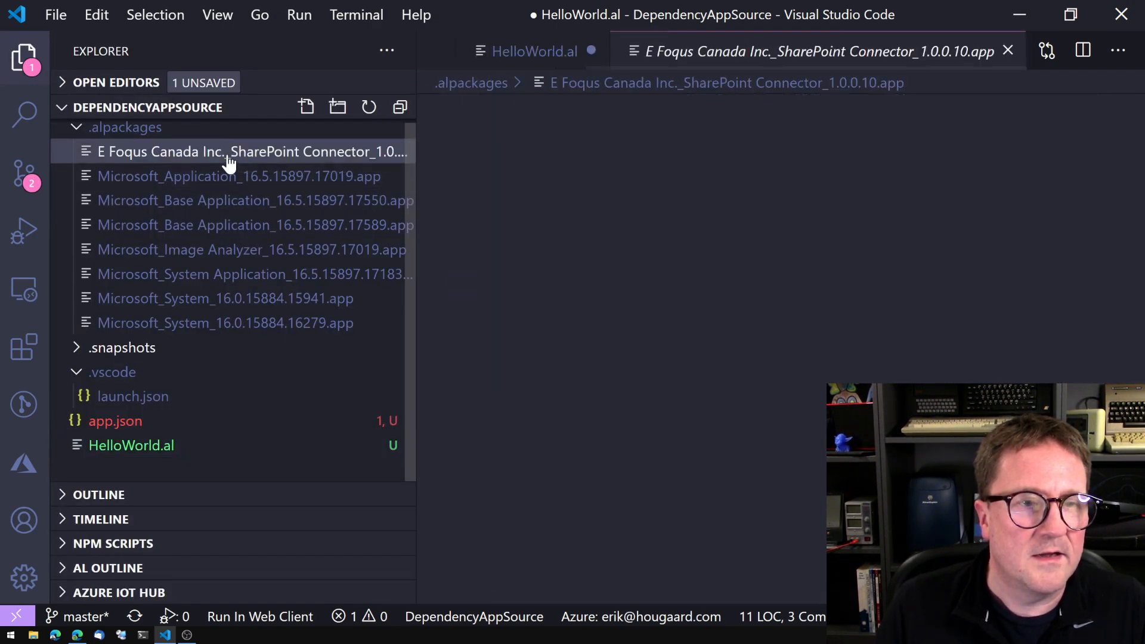
pyautogui.click(253, 152)
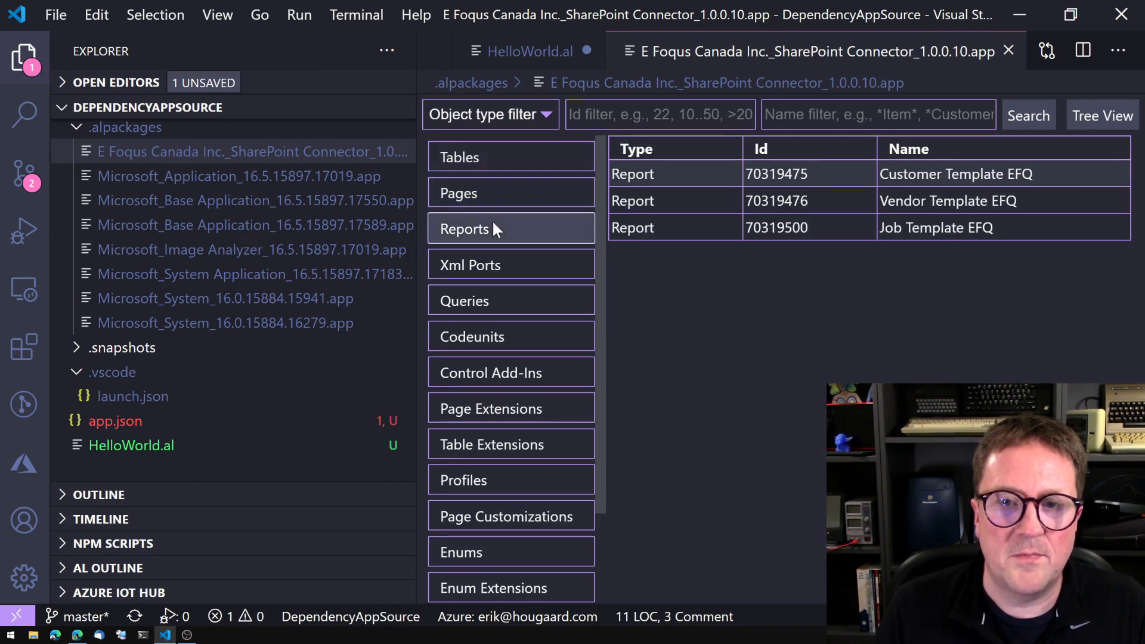
pyautogui.click(458, 192)
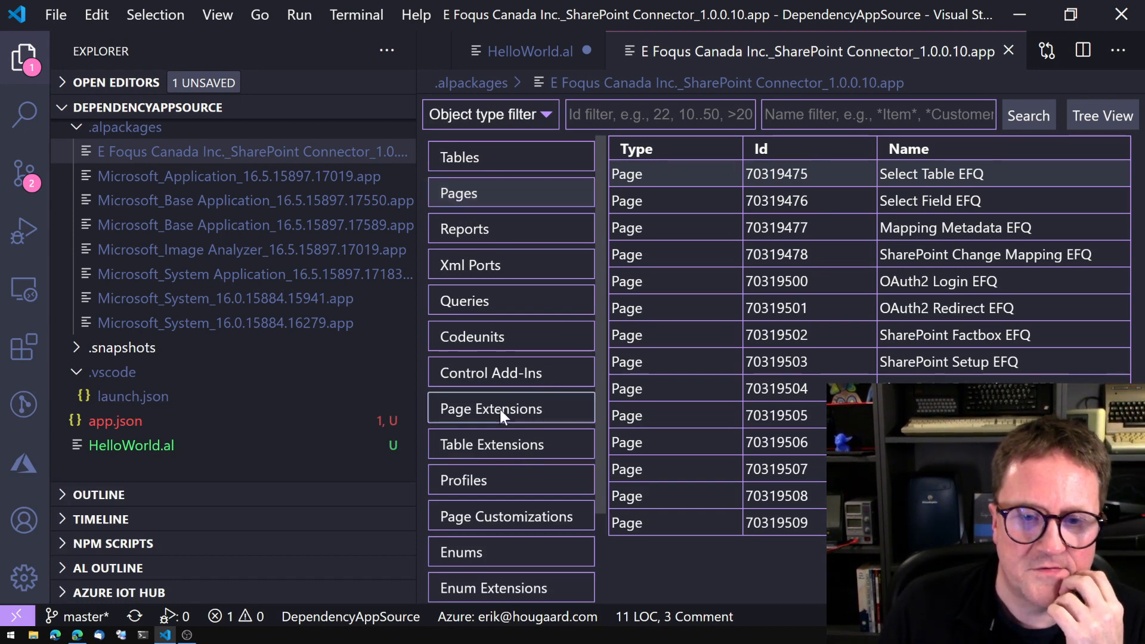
pyautogui.click(491, 407)
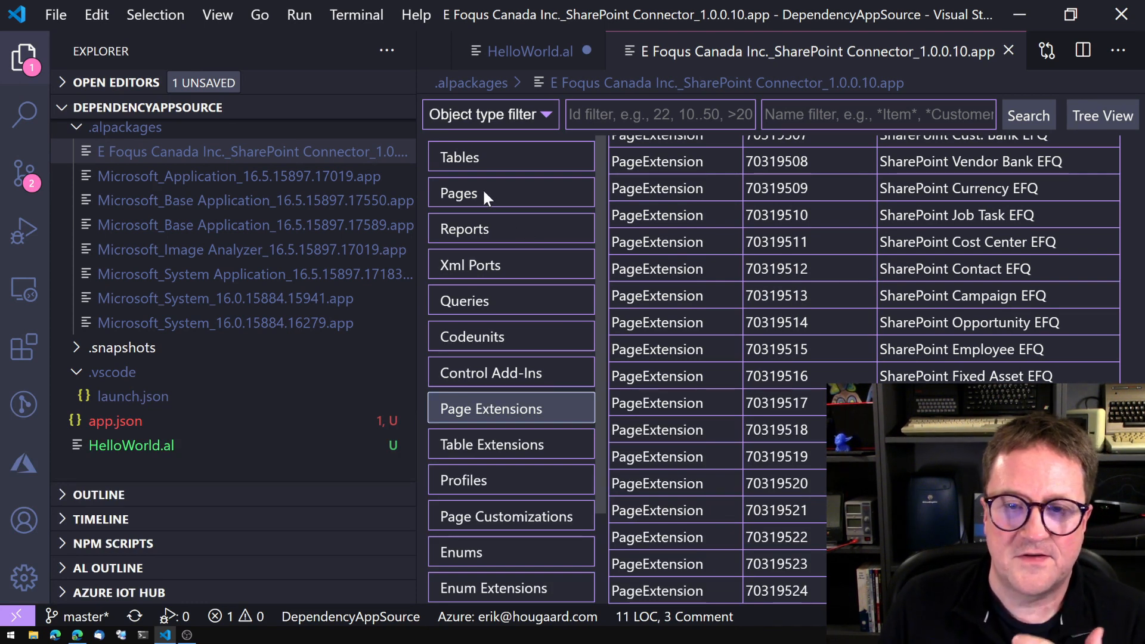
pyautogui.click(458, 192)
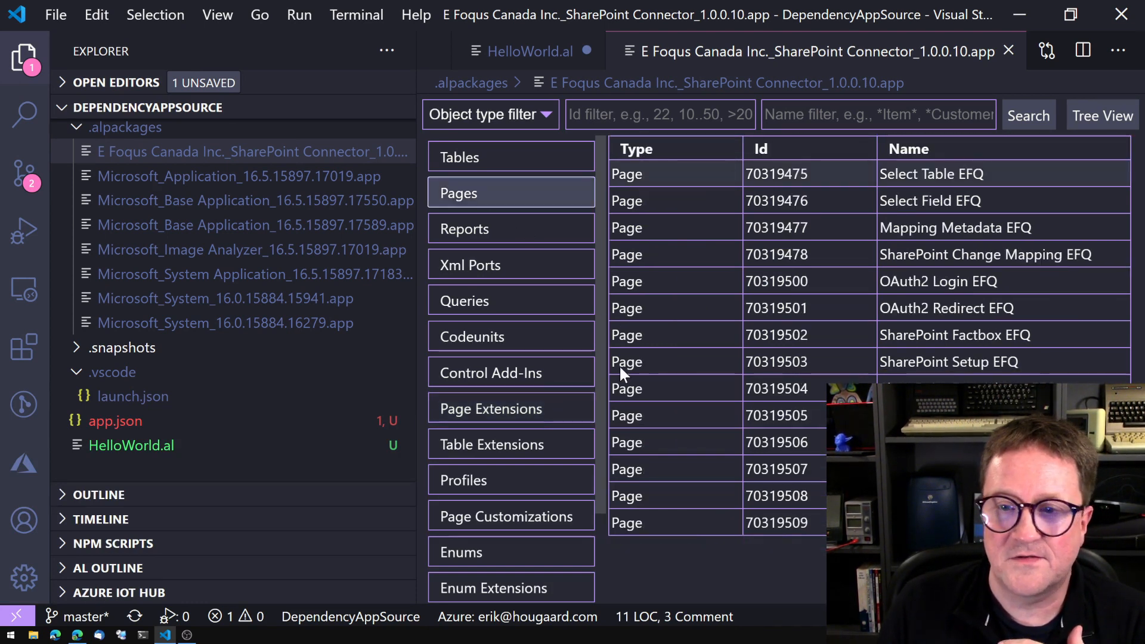
pyautogui.moveTo(701, 425)
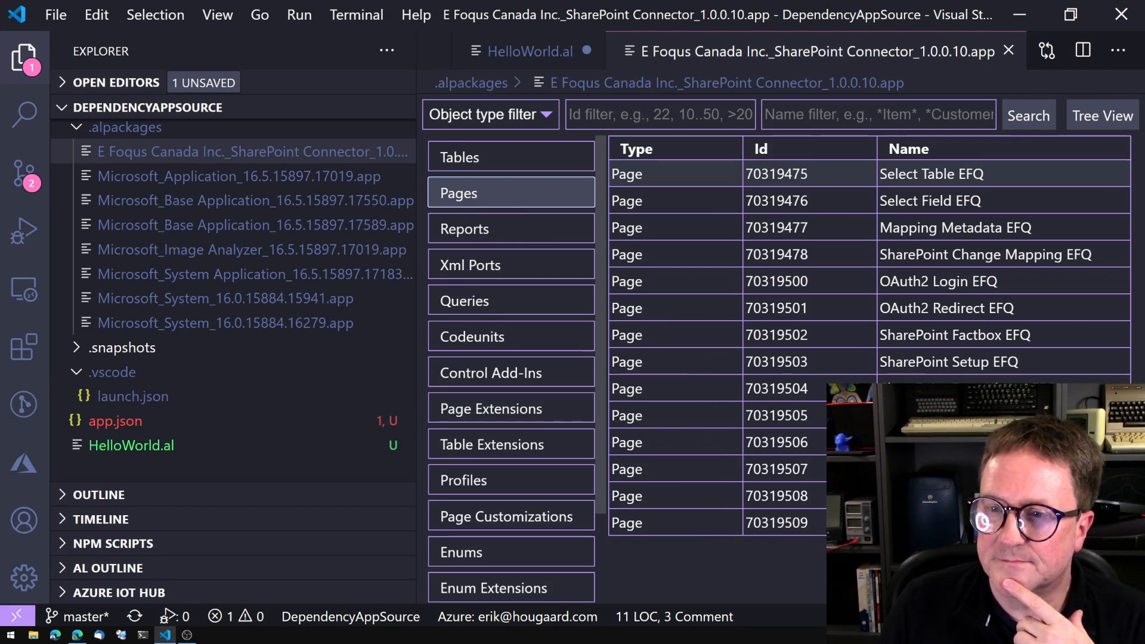
pyautogui.click(803, 334)
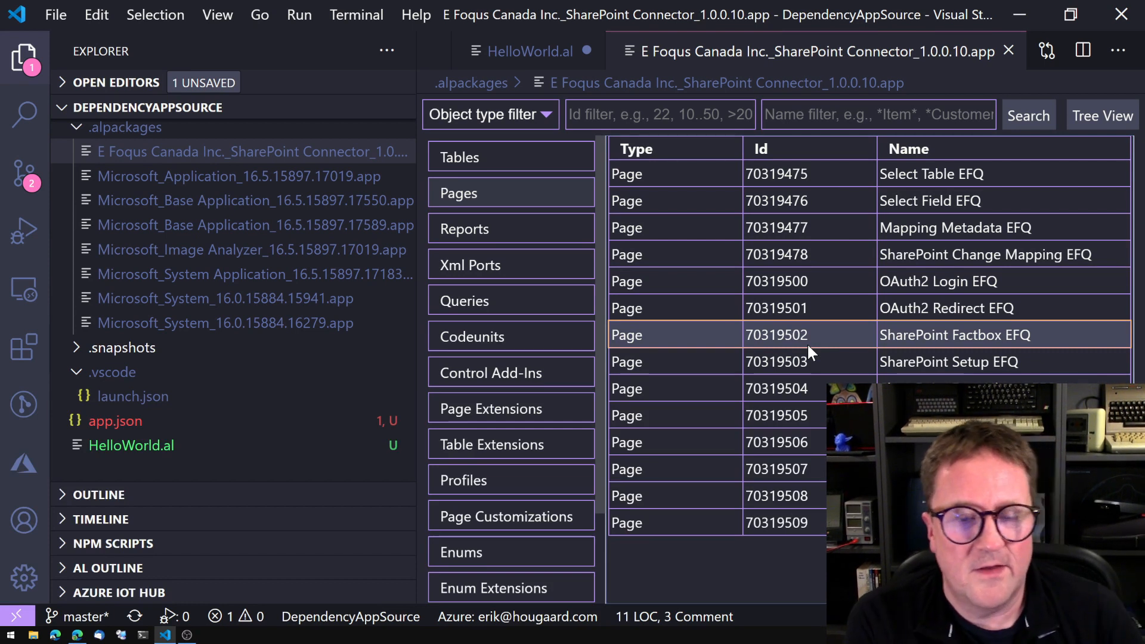
pyautogui.moveTo(851, 336)
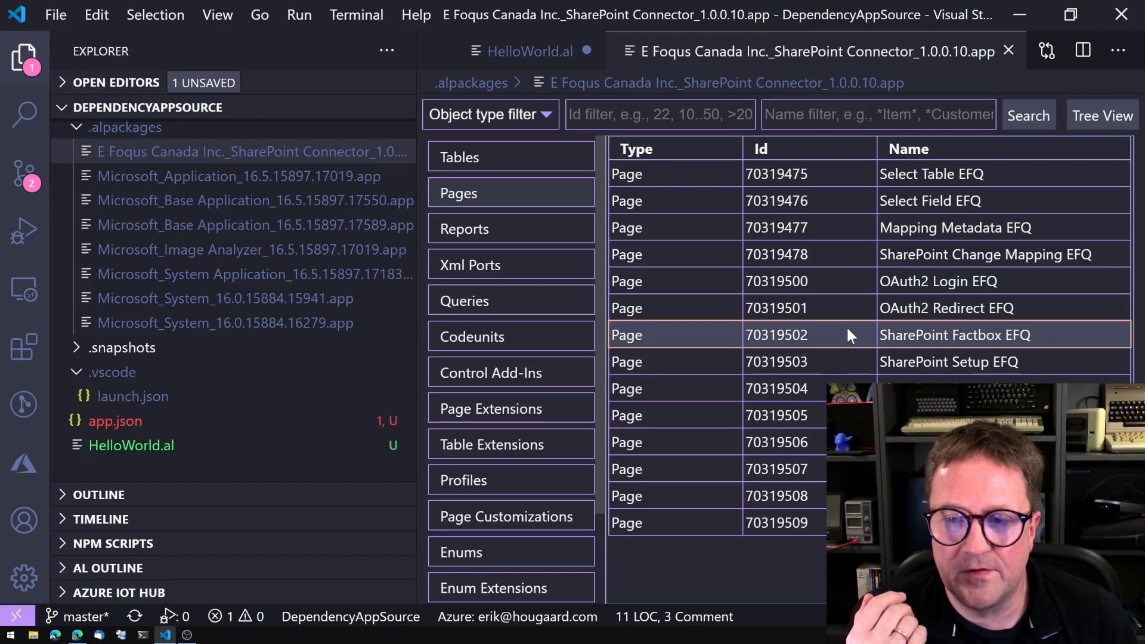
pyautogui.moveTo(1018, 344)
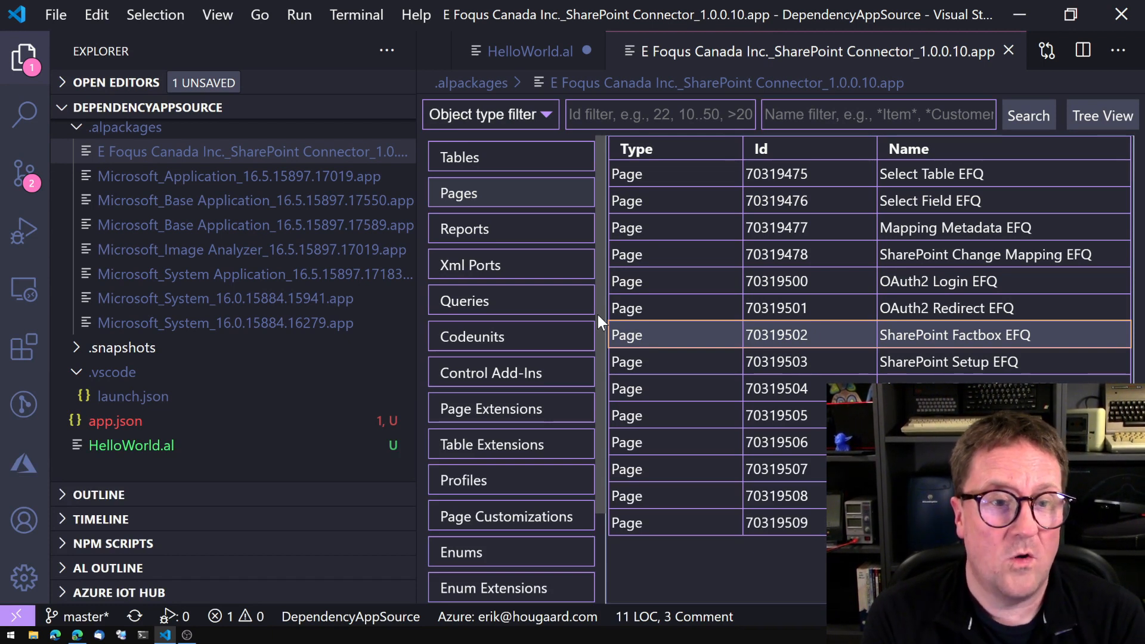
pyautogui.click(252, 249)
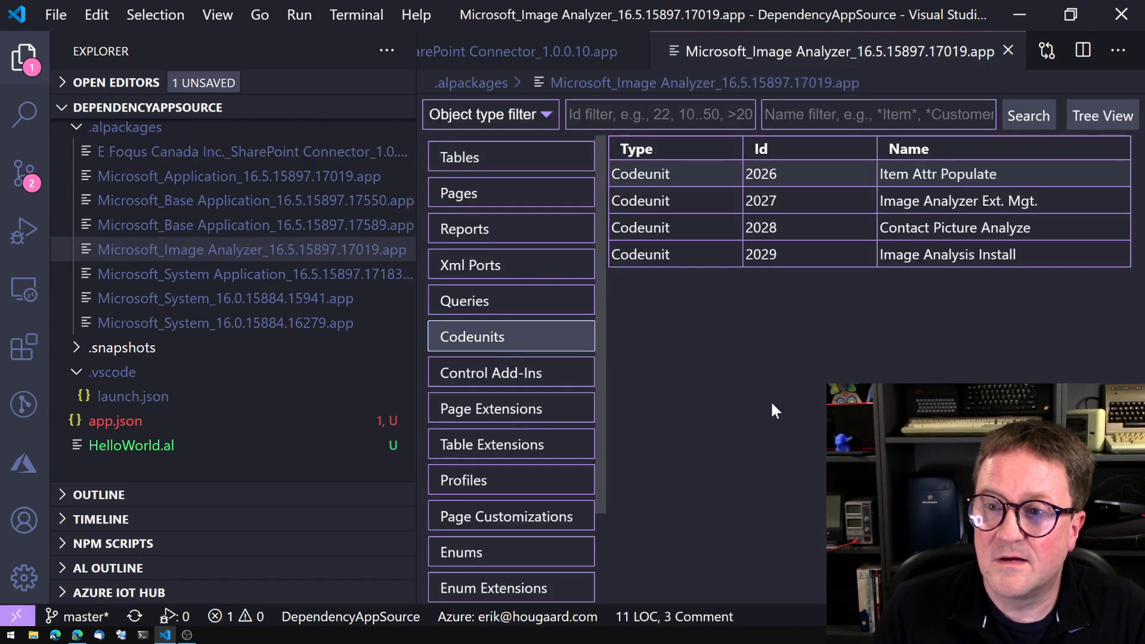
pyautogui.moveTo(883, 278)
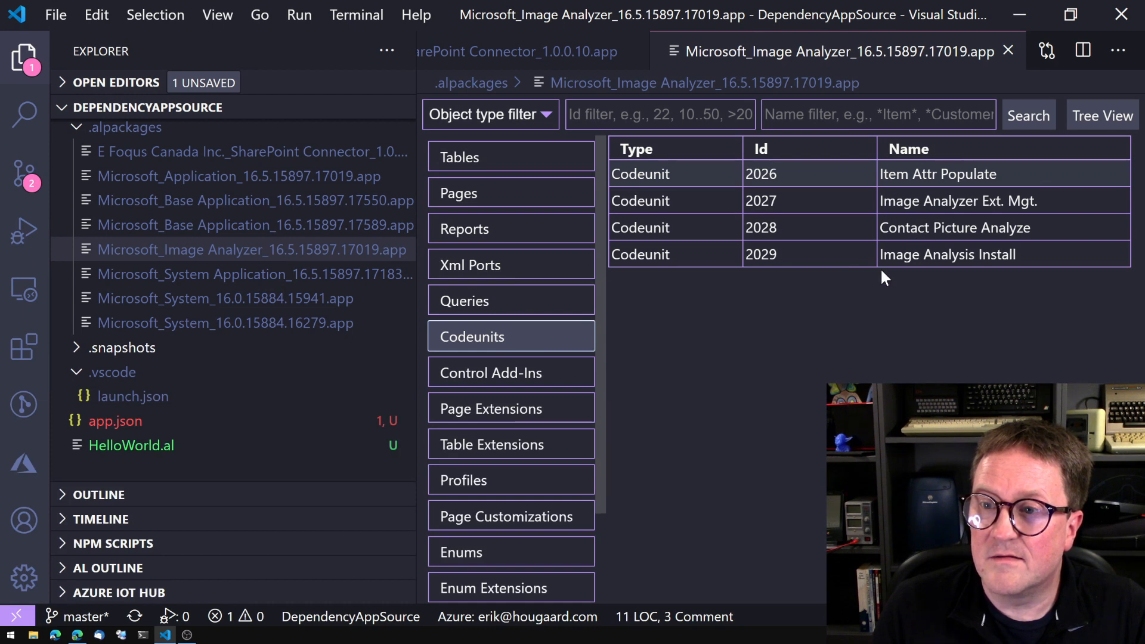
# Step: Return from the Image Analyzer symbols view to the HelloWorld.al code
pyautogui.click(949, 227)
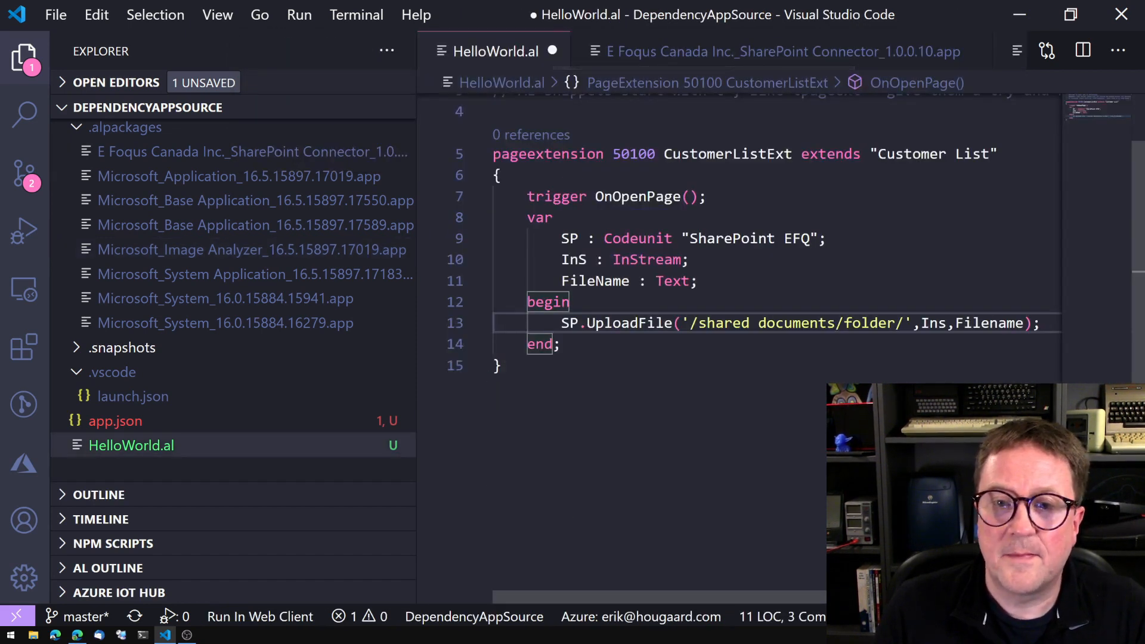
# Step: Type the Image codeunit variable and browse the suggested Image Analyzer codeunits
pyautogui.write('Image : Codeunit I')
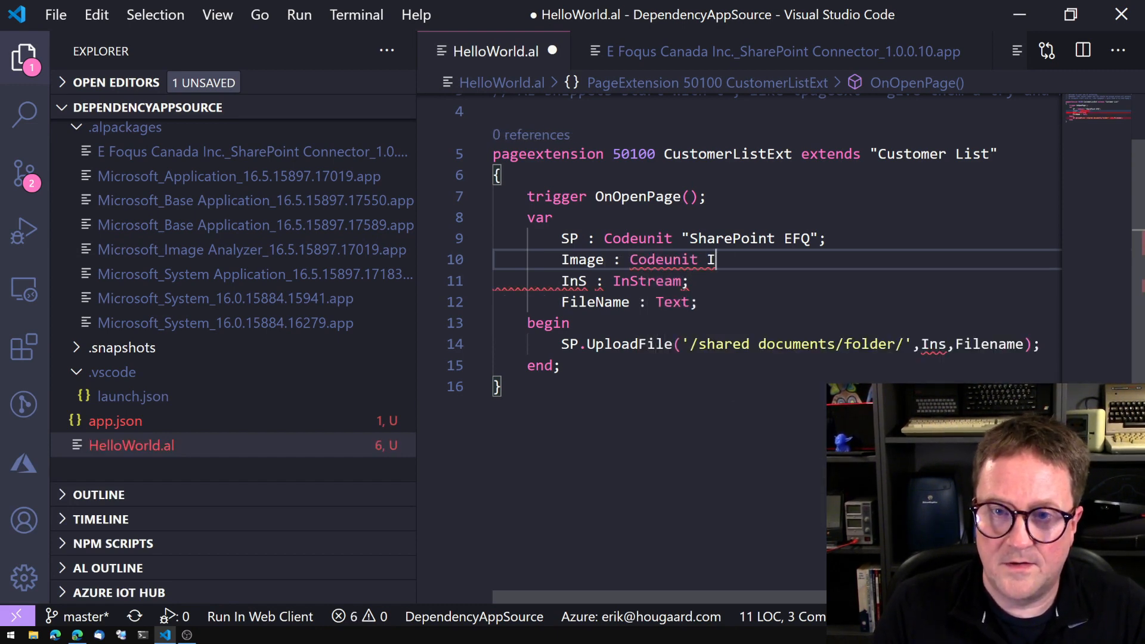
pyautogui.write('Mage')
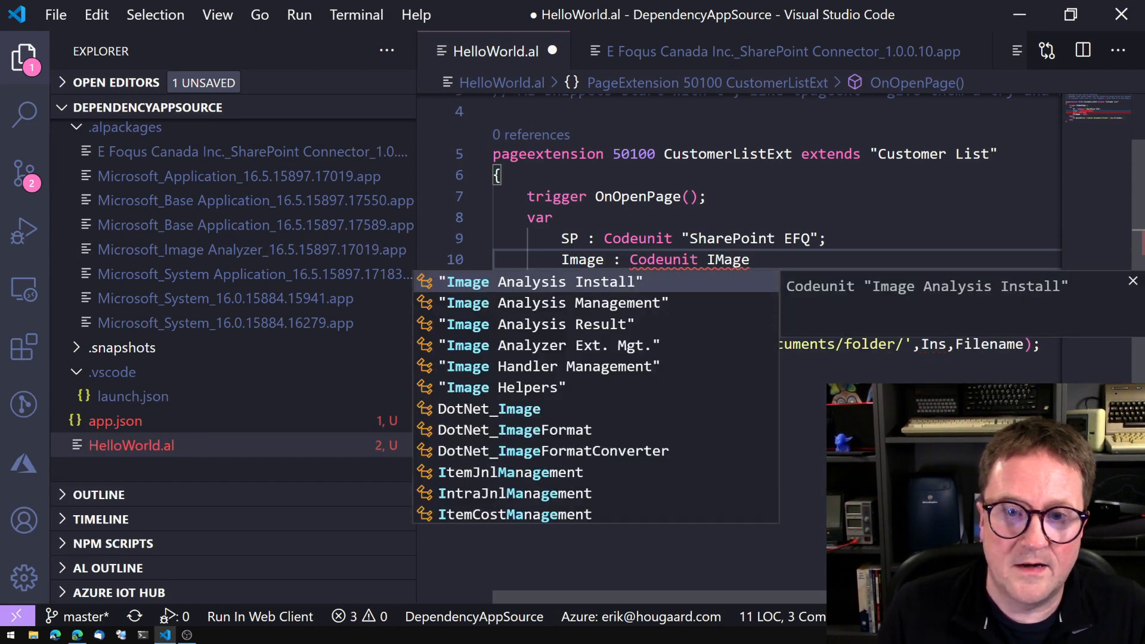
pyautogui.press('Down')
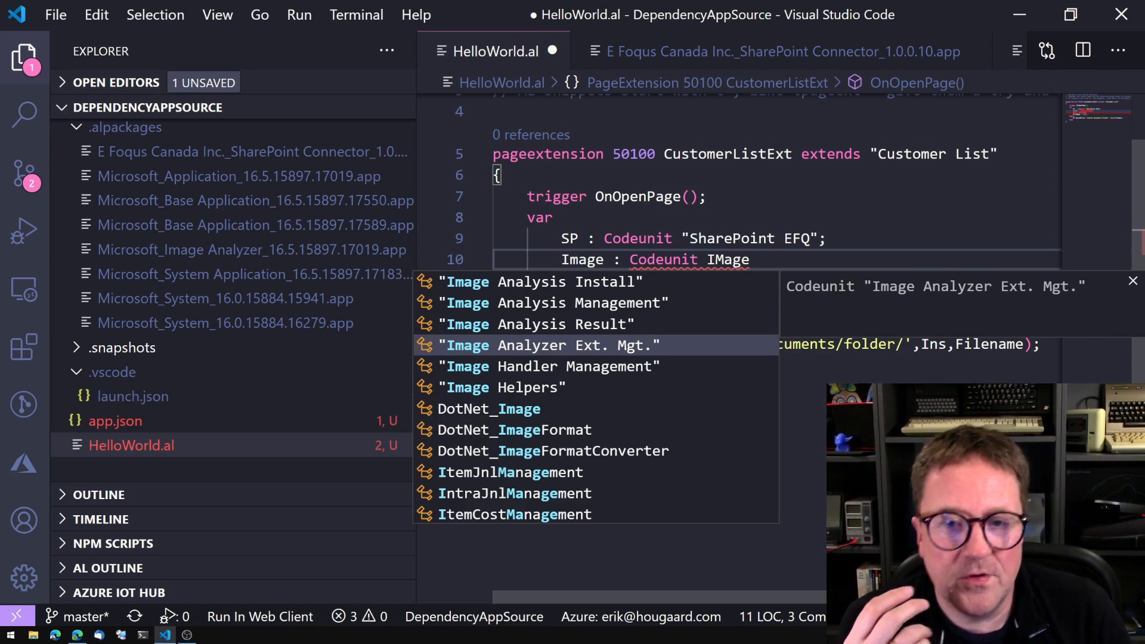
pyautogui.press('Escape')
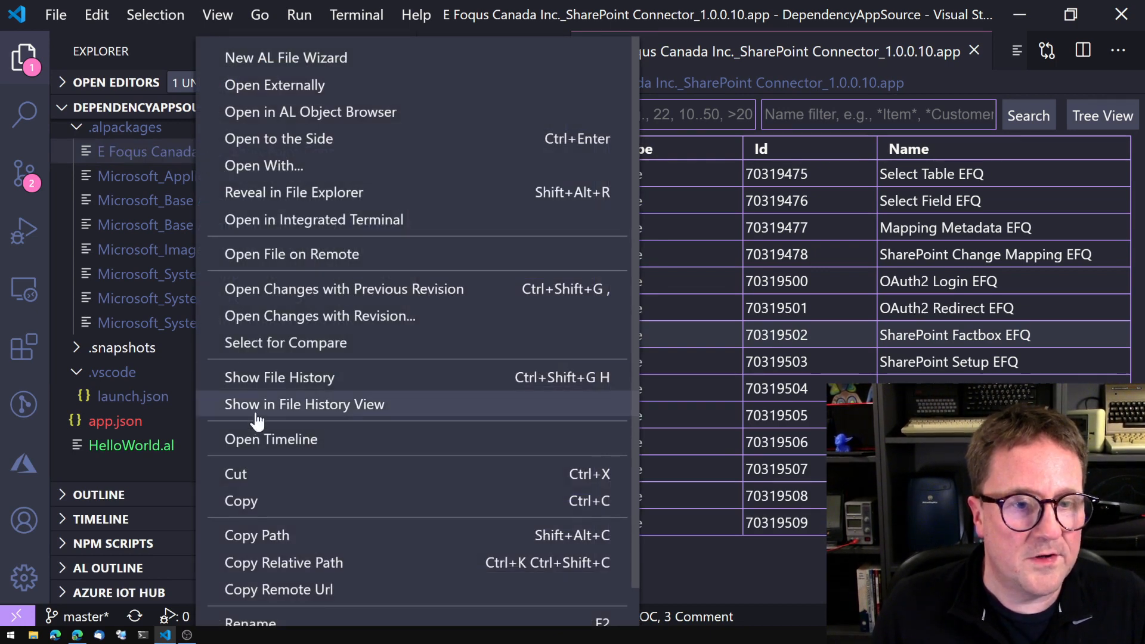
pyautogui.moveTo(305, 201)
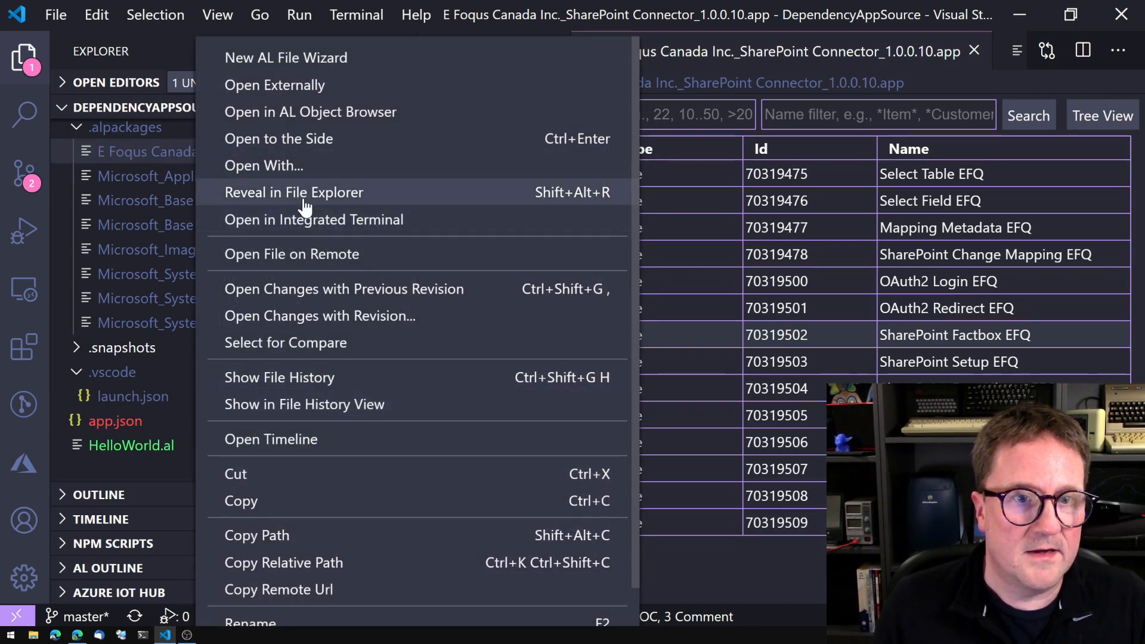
# Step: Reveal the SharePoint Connector .app in File Explorer to show the .alpackages folder
pyautogui.click(293, 192)
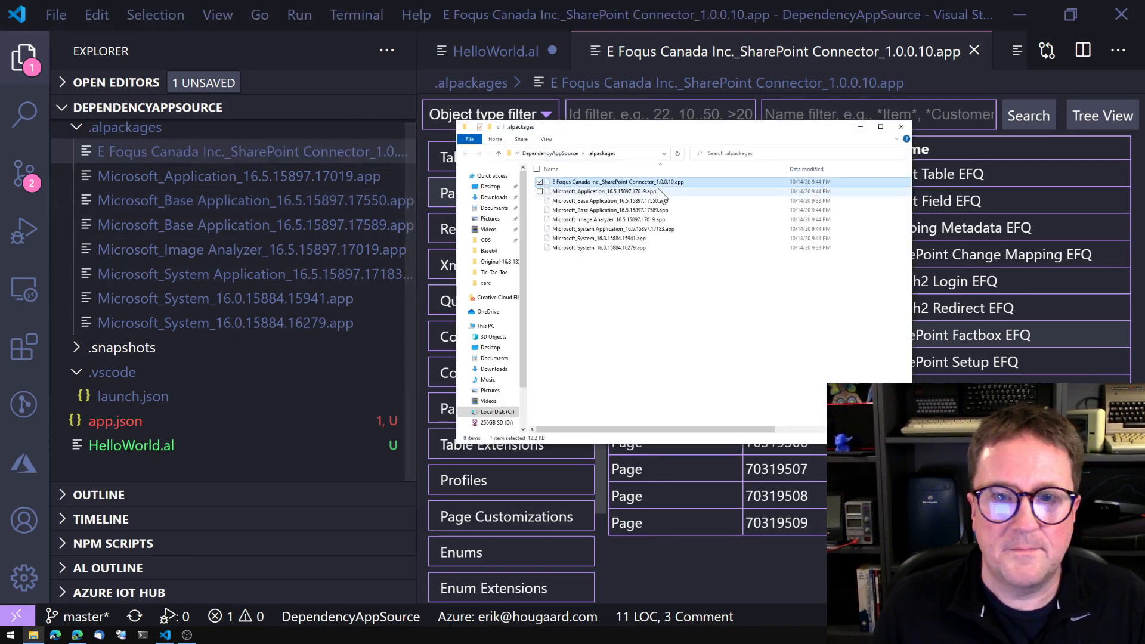